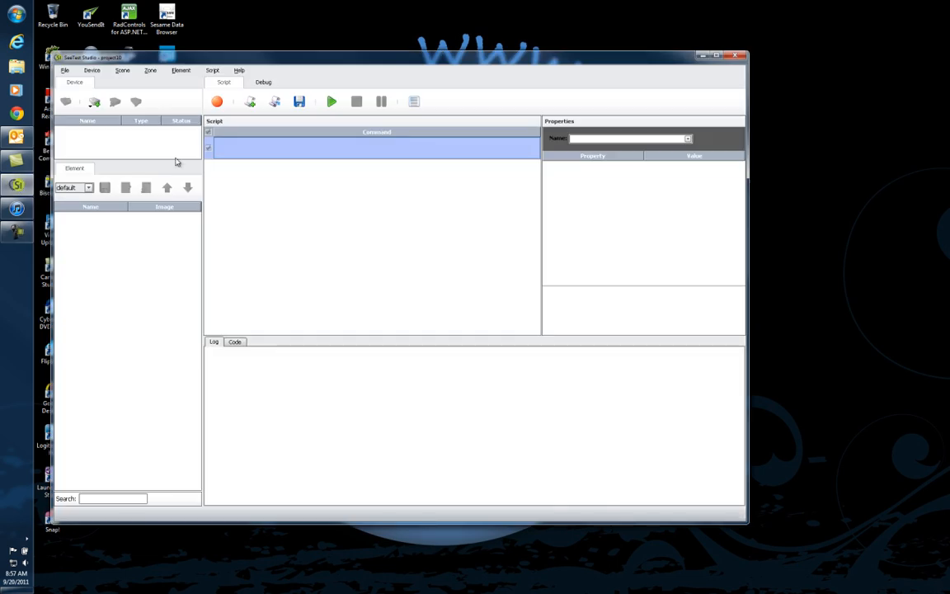
mouse_move(81, 78)
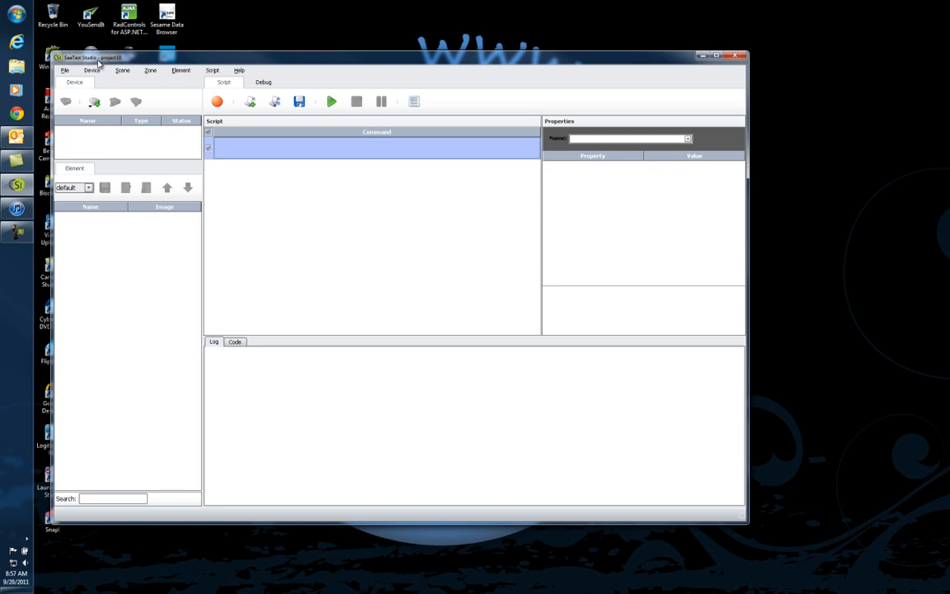
mouse_move(310, 173)
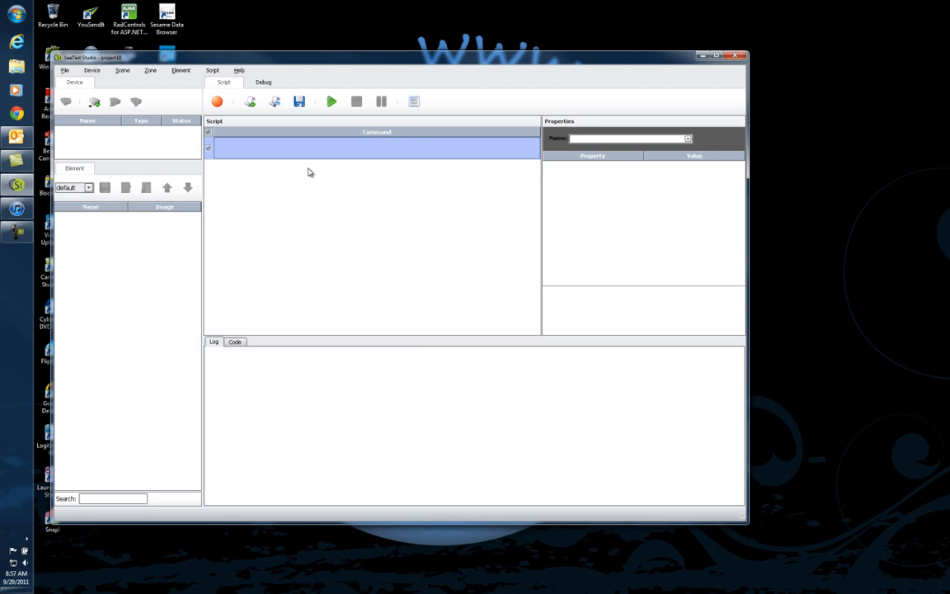
mouse_move(315, 179)
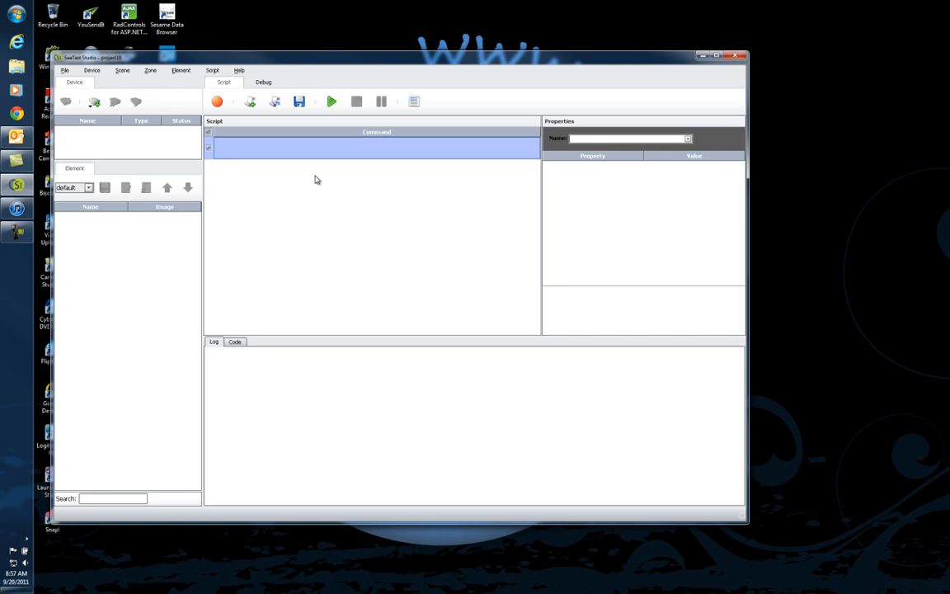
mouse_move(346, 358)
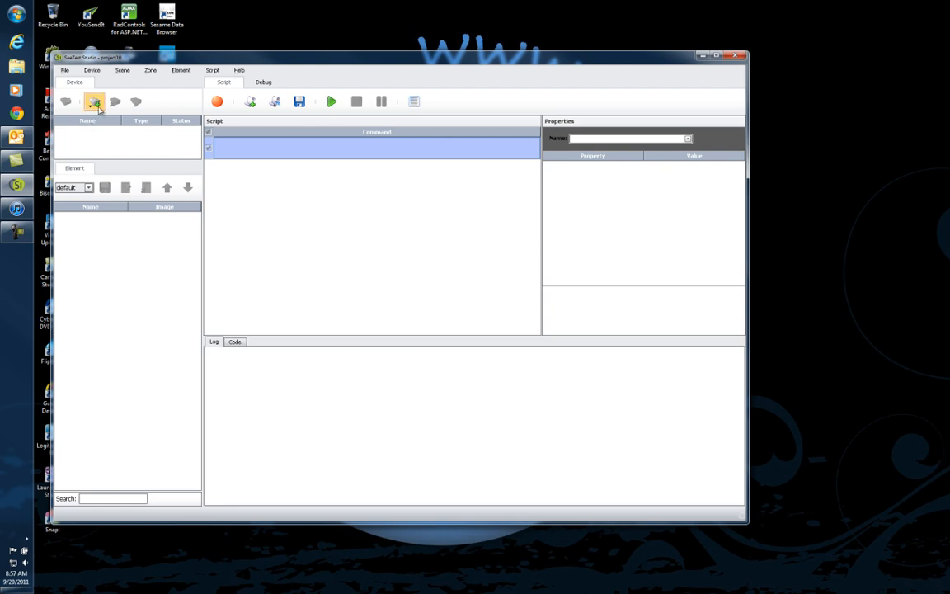
- Open the Add Device dropdown listing Android, iPhone and BlackBerry device types
left_click(93, 102)
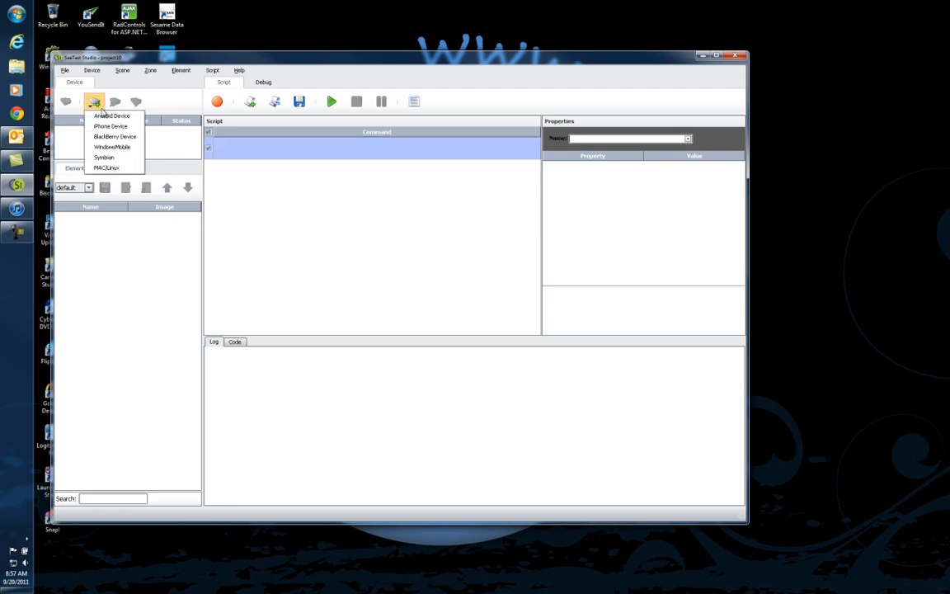
mouse_move(118, 168)
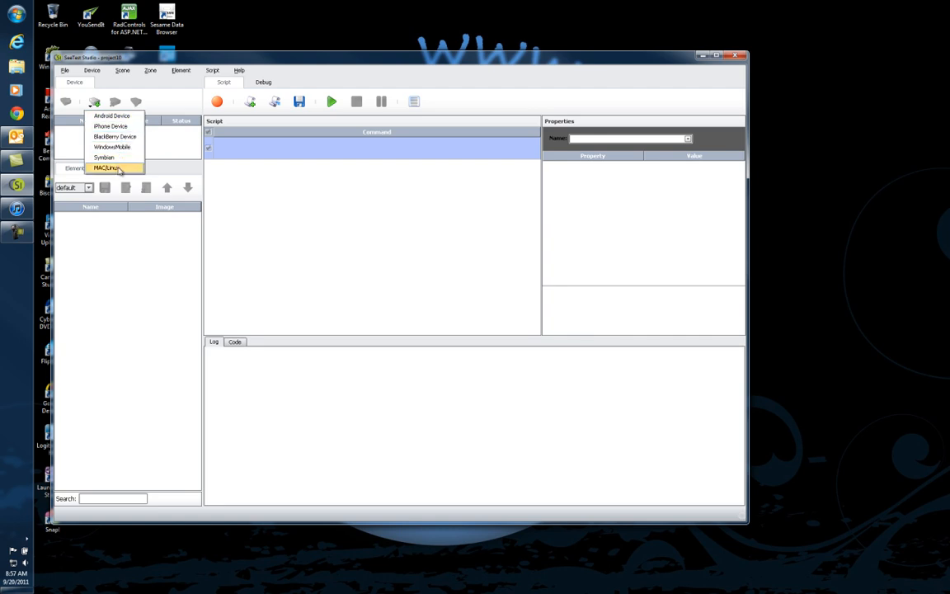
mouse_move(113, 146)
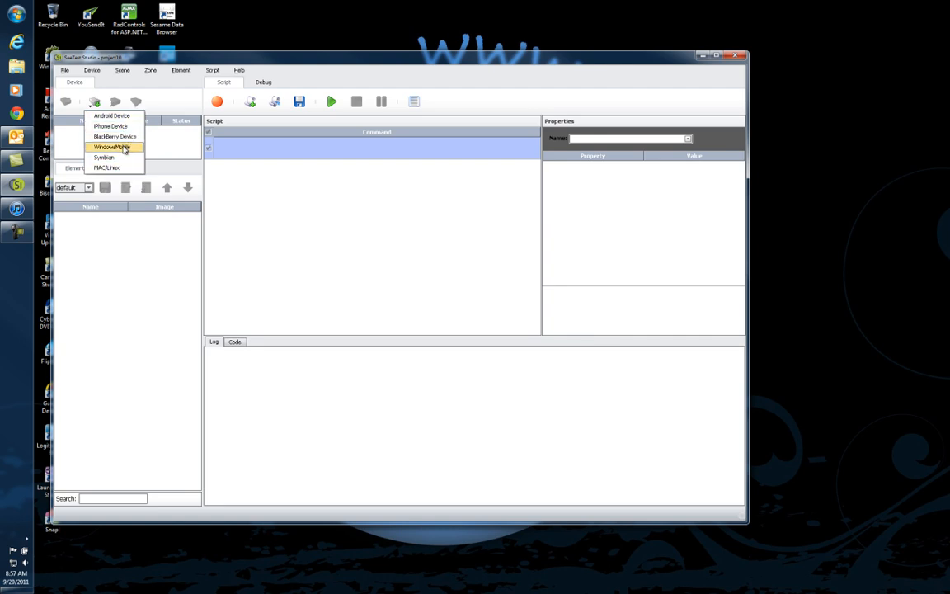
mouse_move(107, 168)
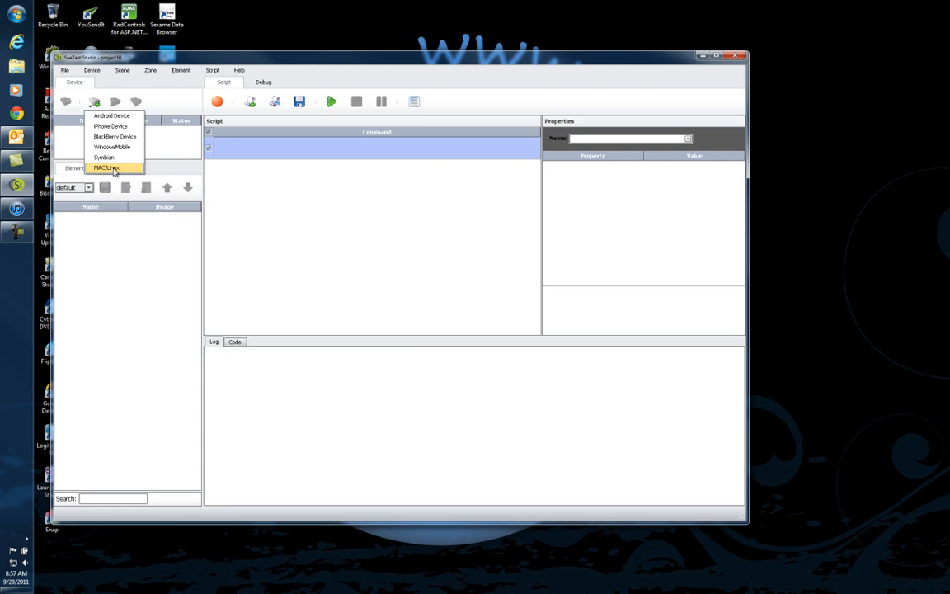
mouse_move(107, 170)
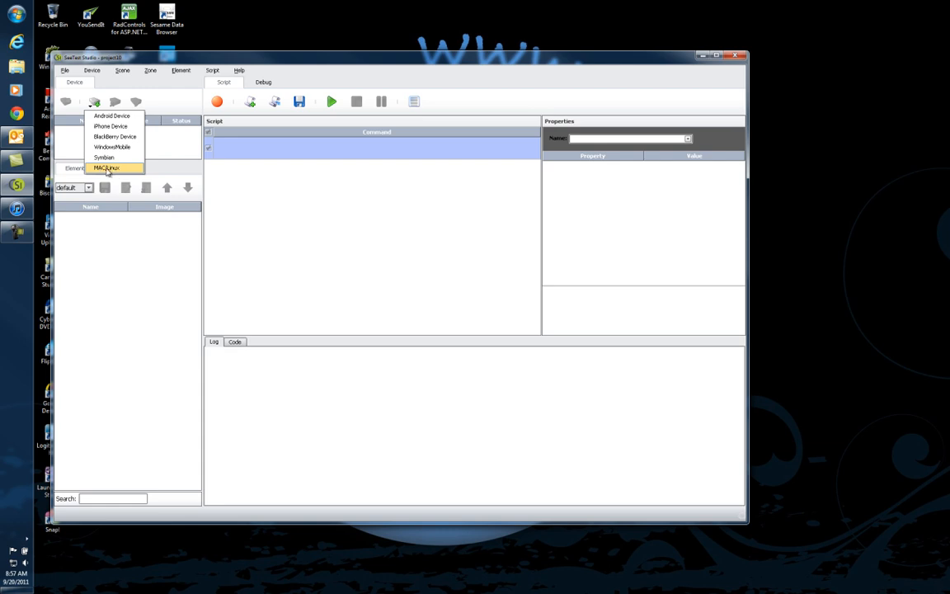
mouse_move(109, 126)
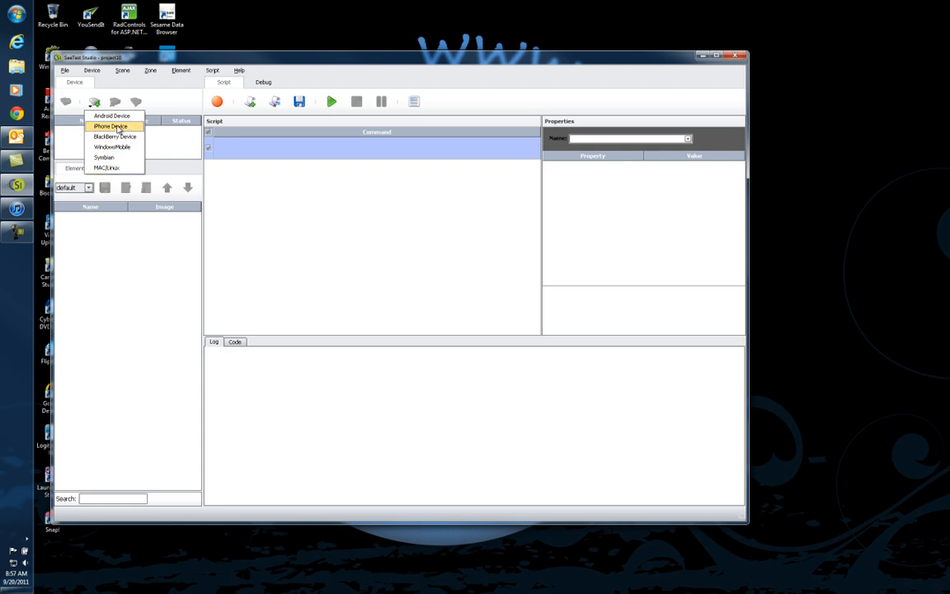
- Choose iPhone Device to open its form with usb host and user root
left_click(110, 125)
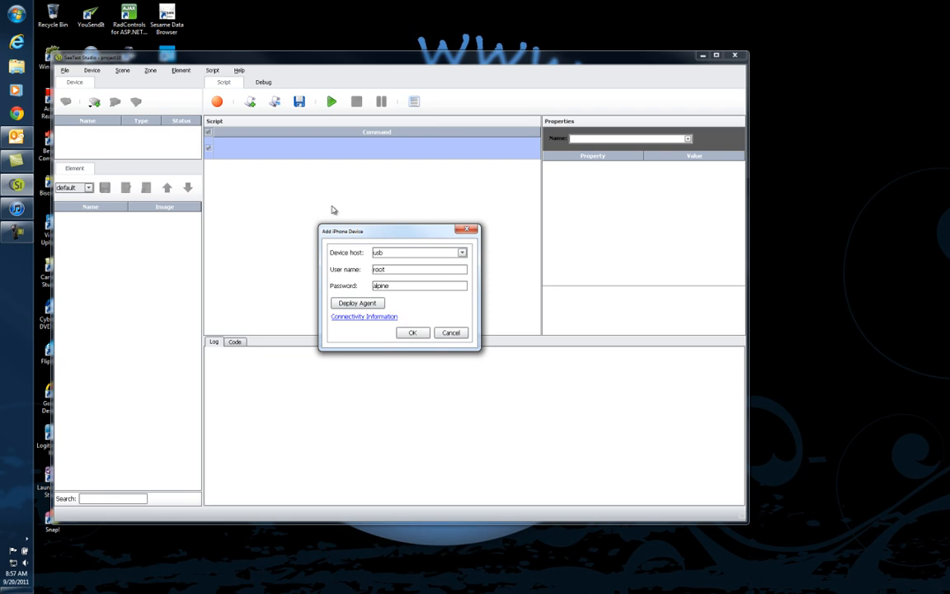
mouse_move(372, 221)
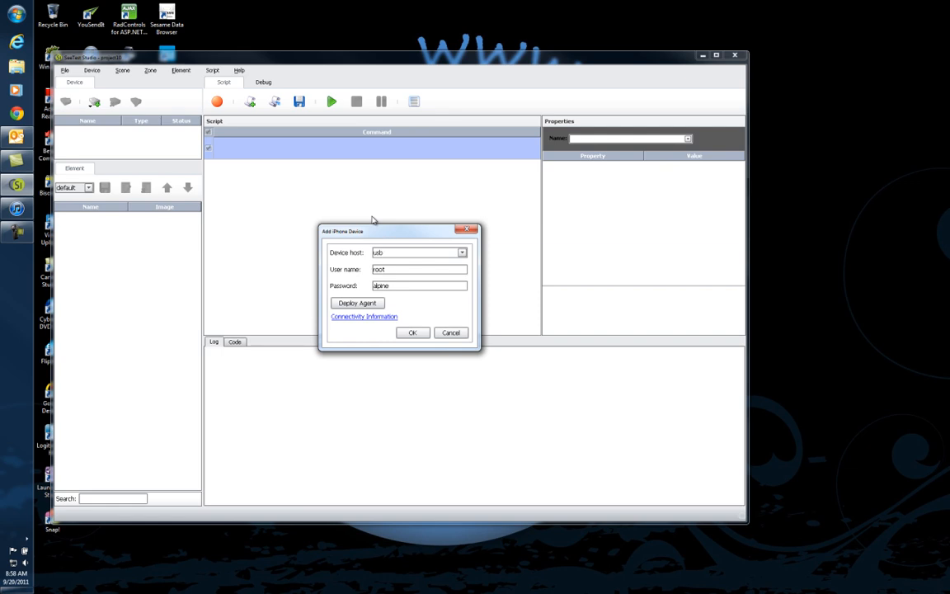
mouse_move(351, 352)
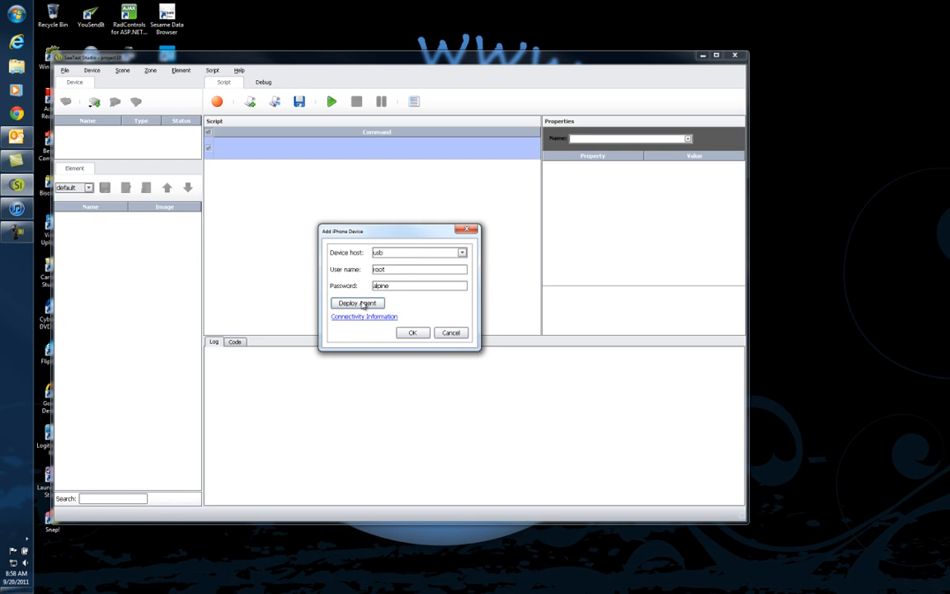
- Add the iPhone device over usb and open ios:usb to mirror its home screen
left_click(412, 332)
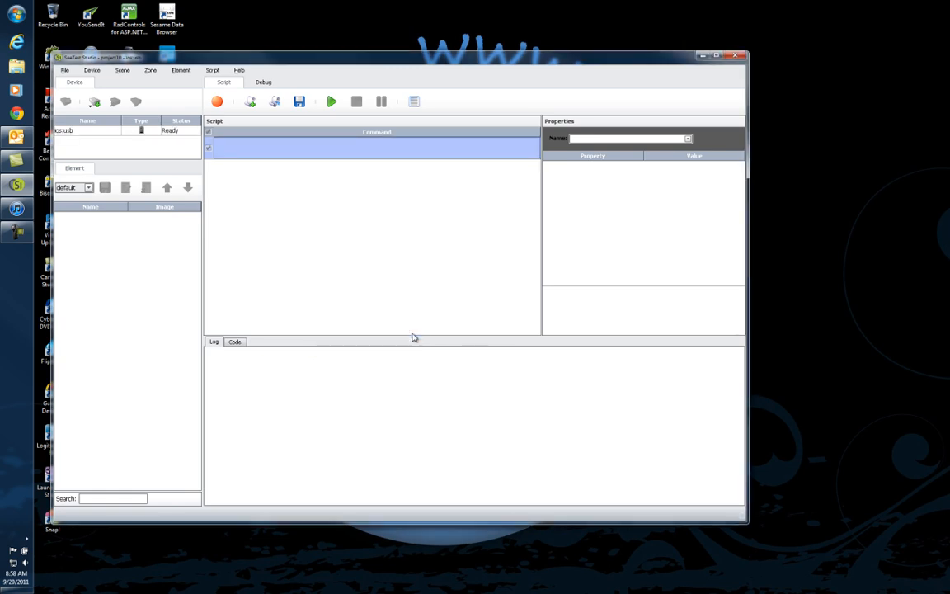
mouse_move(111, 134)
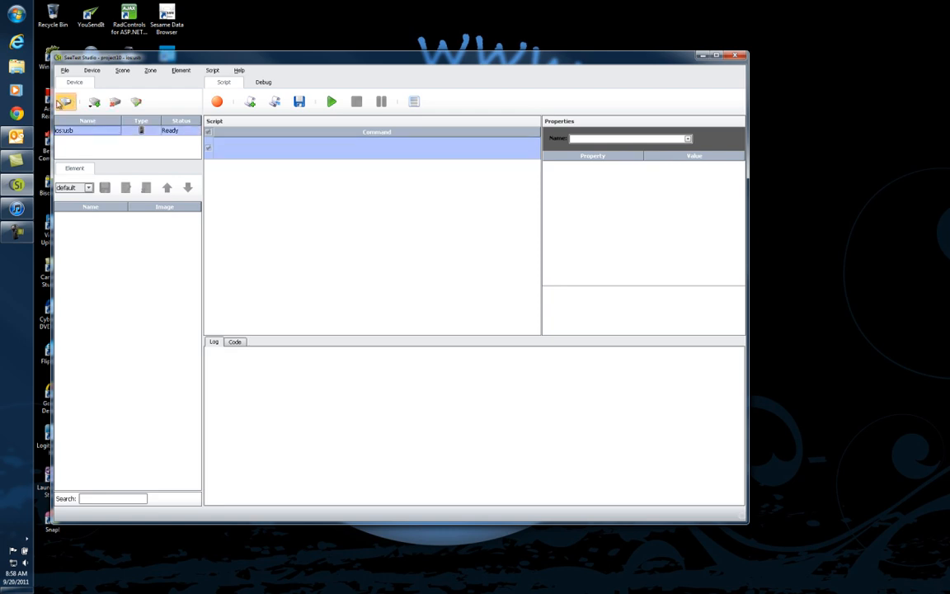
mouse_move(67, 102)
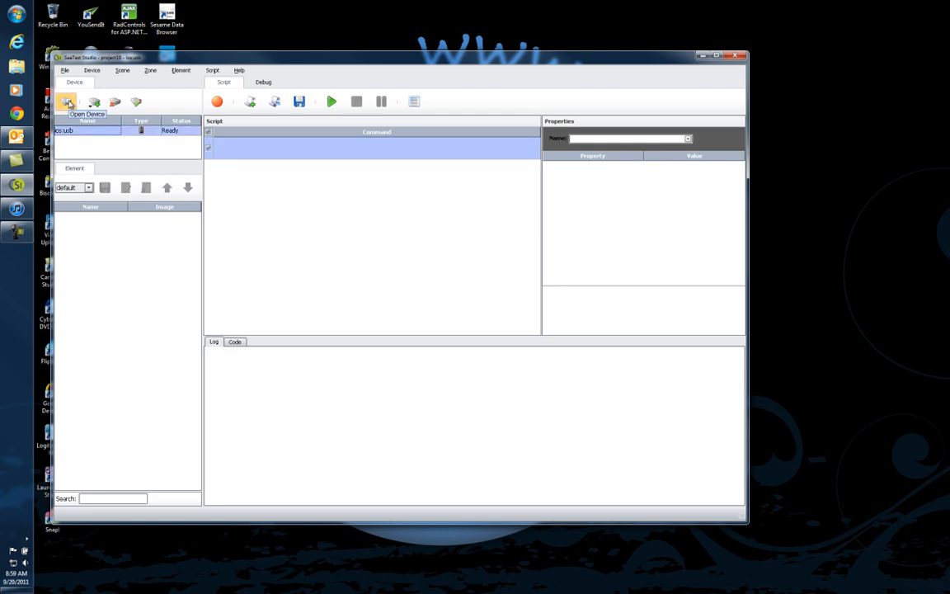
mouse_move(190, 250)
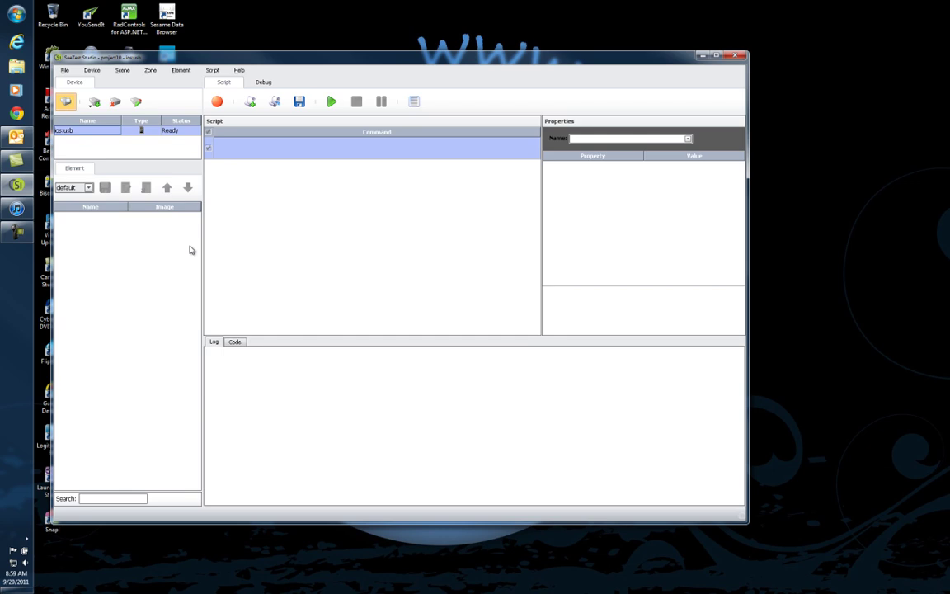
left_click(93, 102)
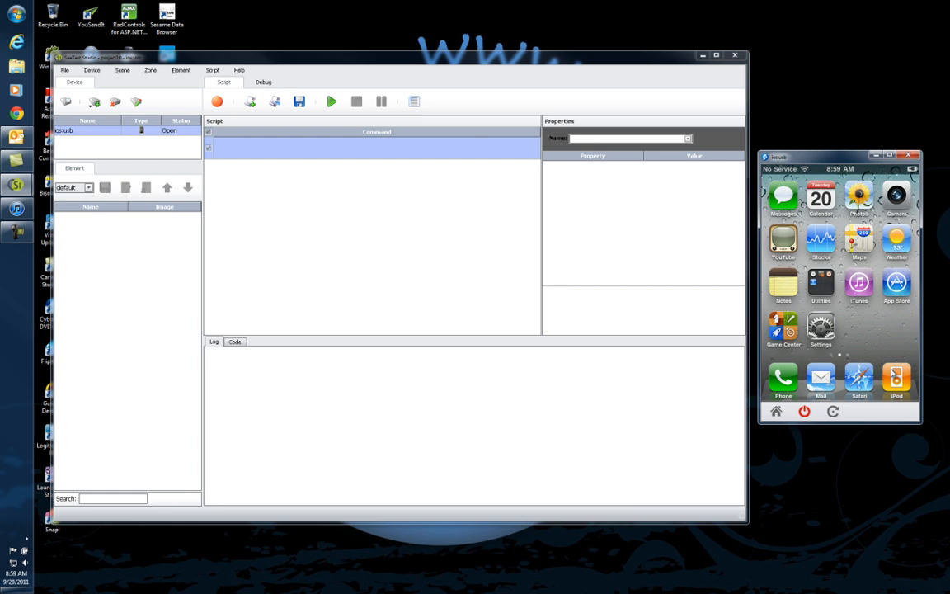
- Start recording, launch Notes on the mirrored iPhone and begin a new note
left_click(217, 101)
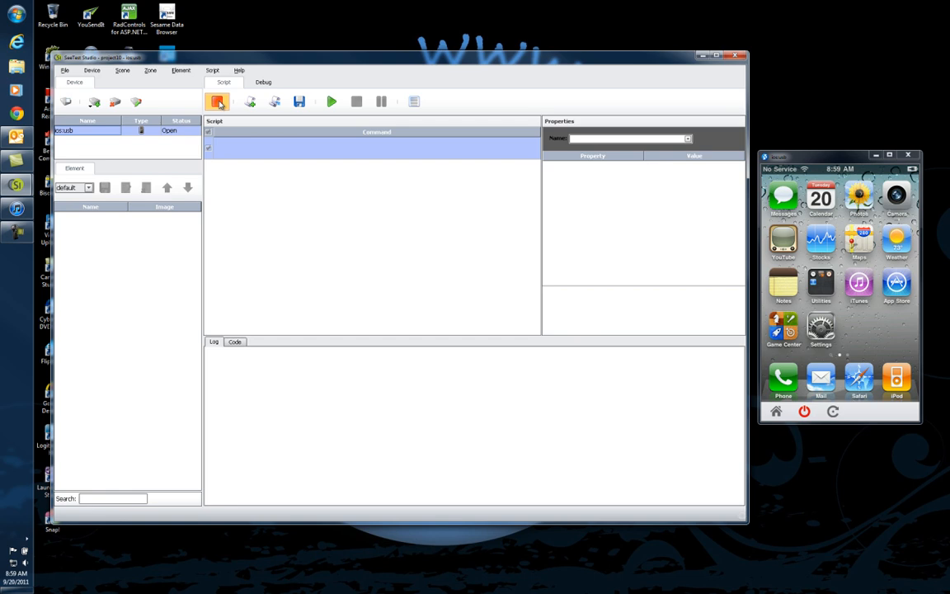
left_click(217, 100)
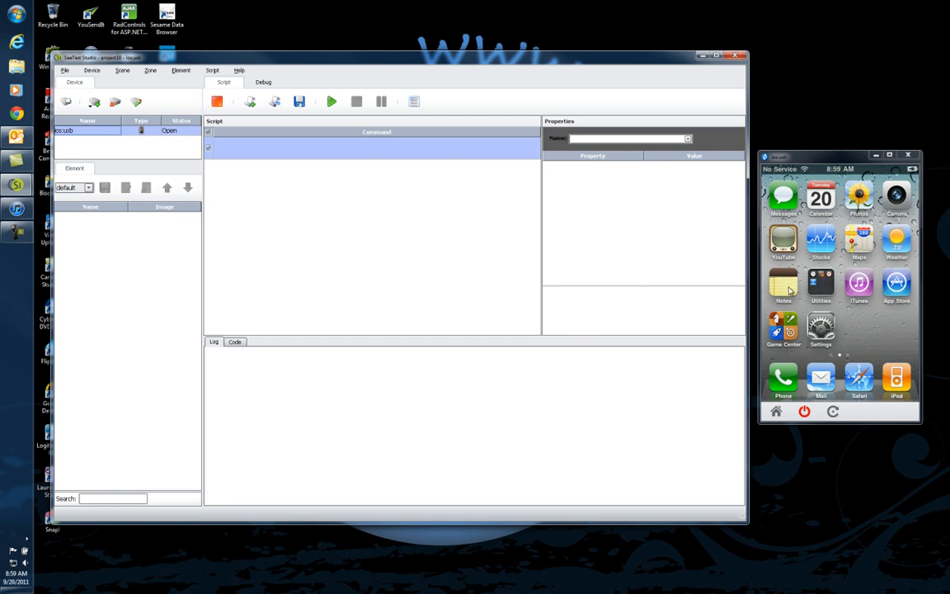
left_click(782, 284)
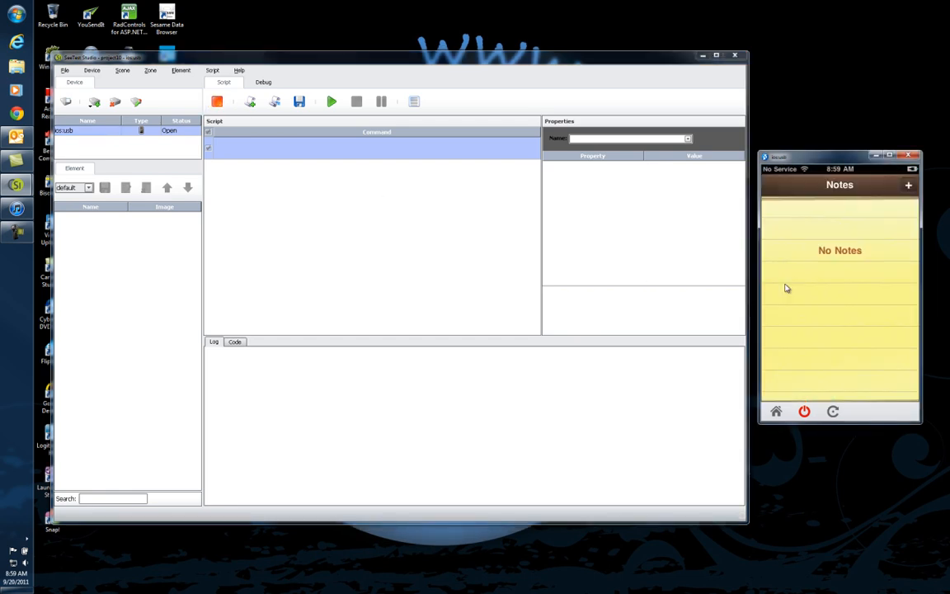
mouse_move(910, 187)
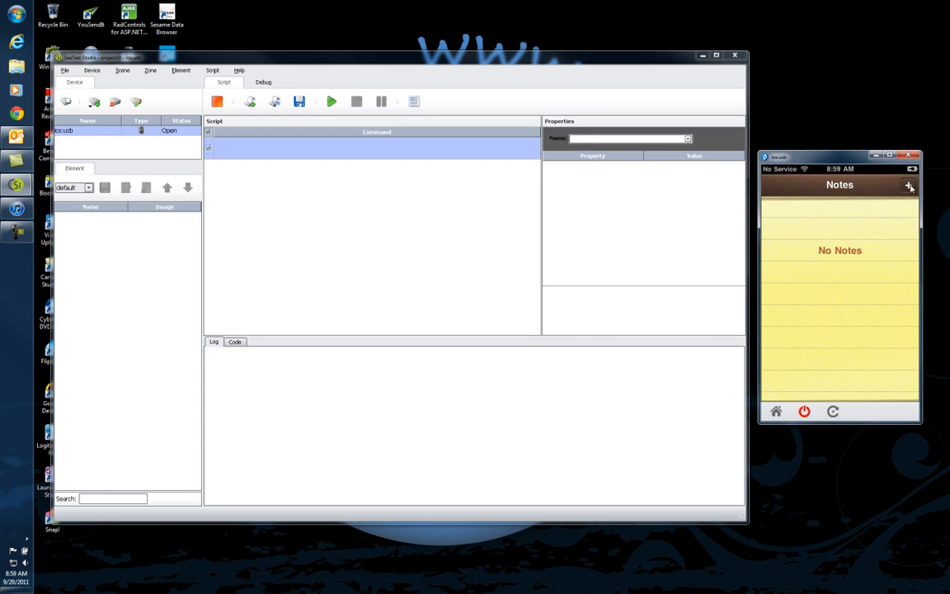
left_click(908, 184)
type("Lino was here")
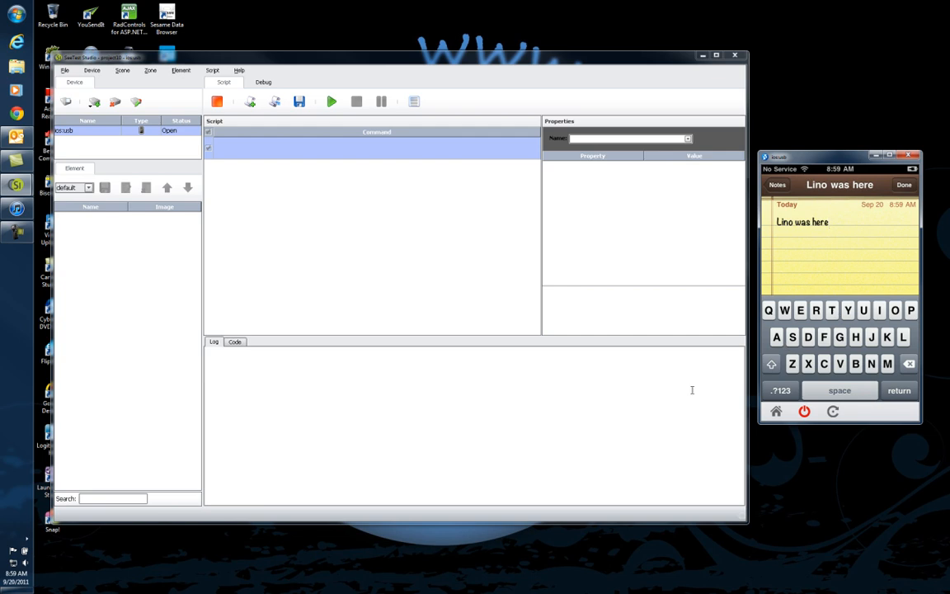
mouse_move(844, 361)
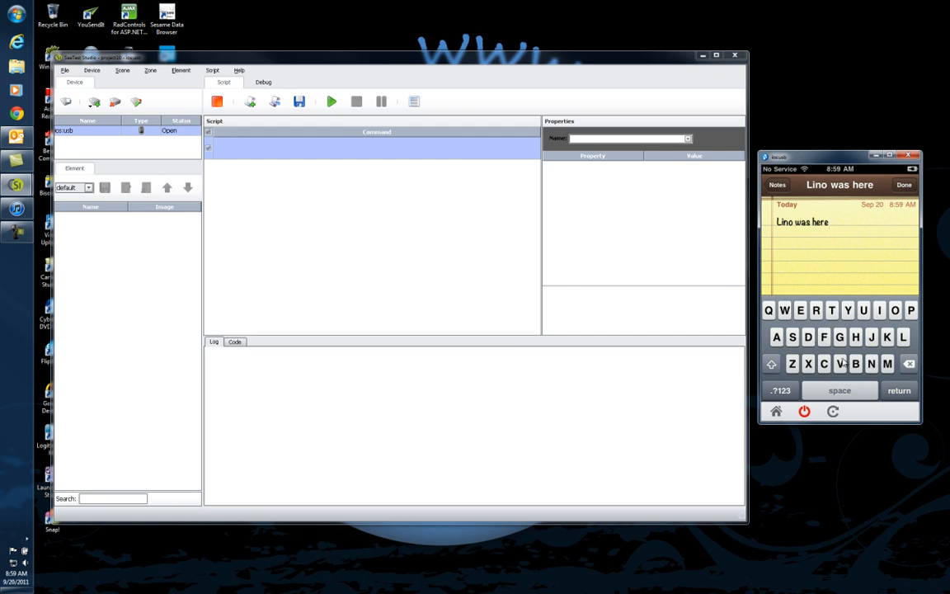
mouse_move(791, 330)
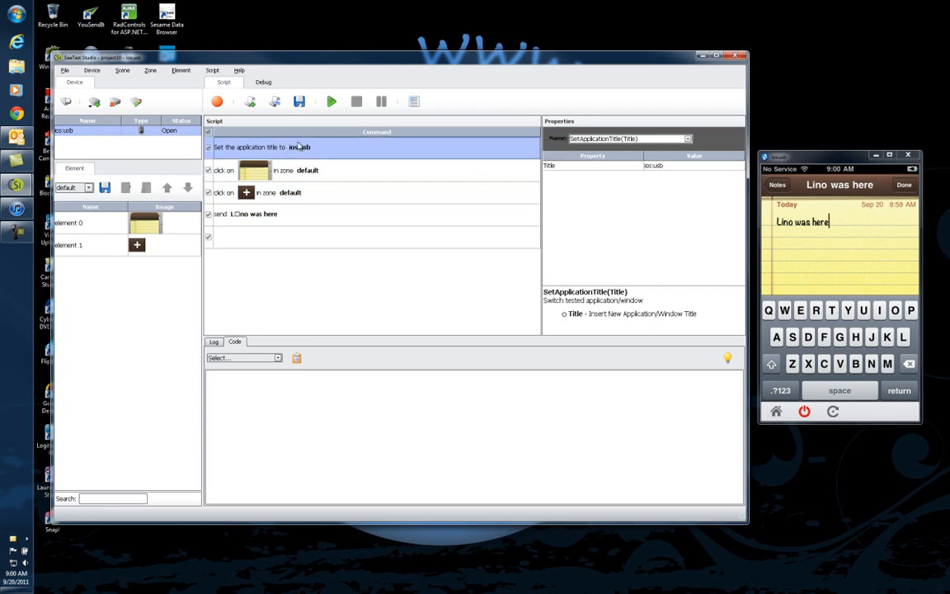
mouse_move(268, 147)
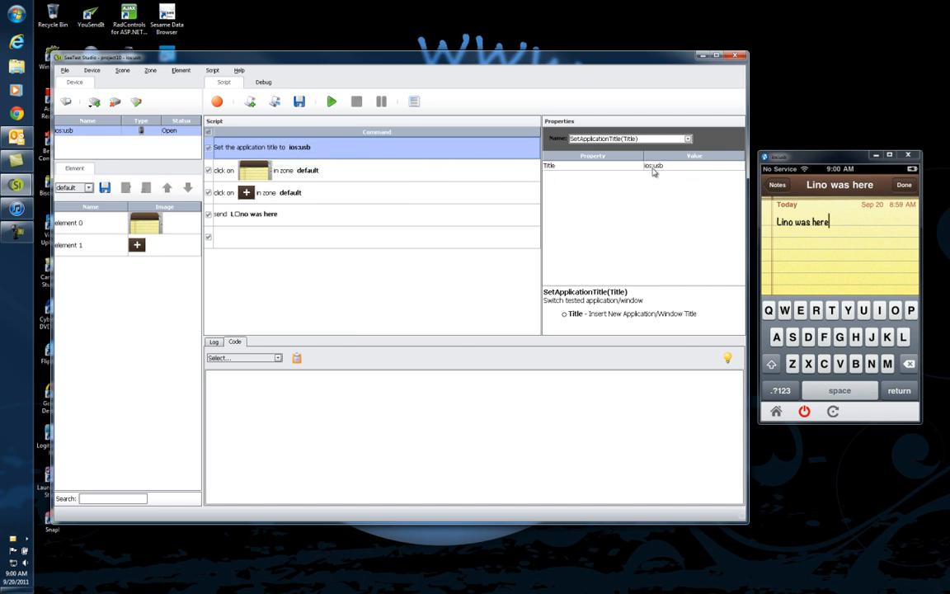
mouse_move(655, 178)
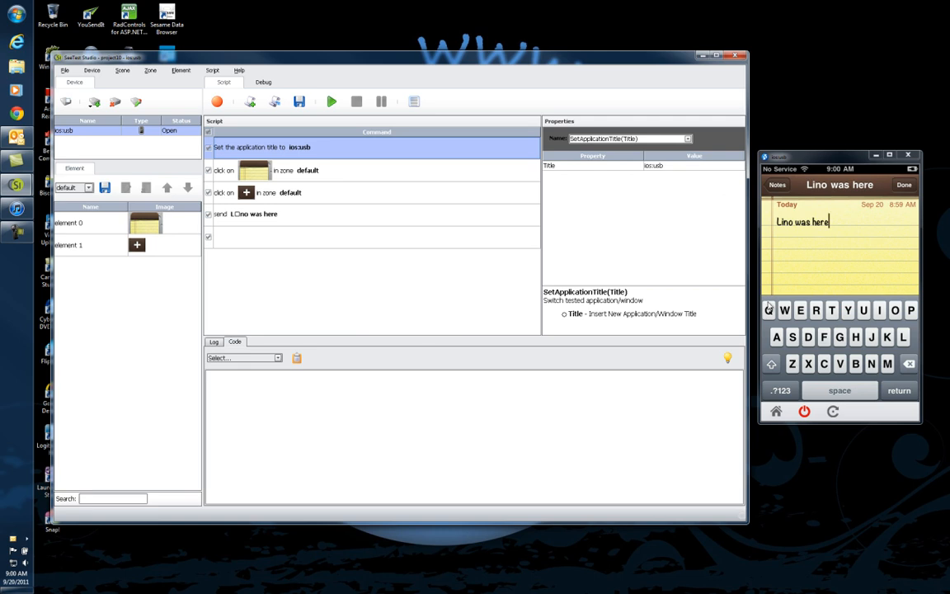
mouse_move(304, 173)
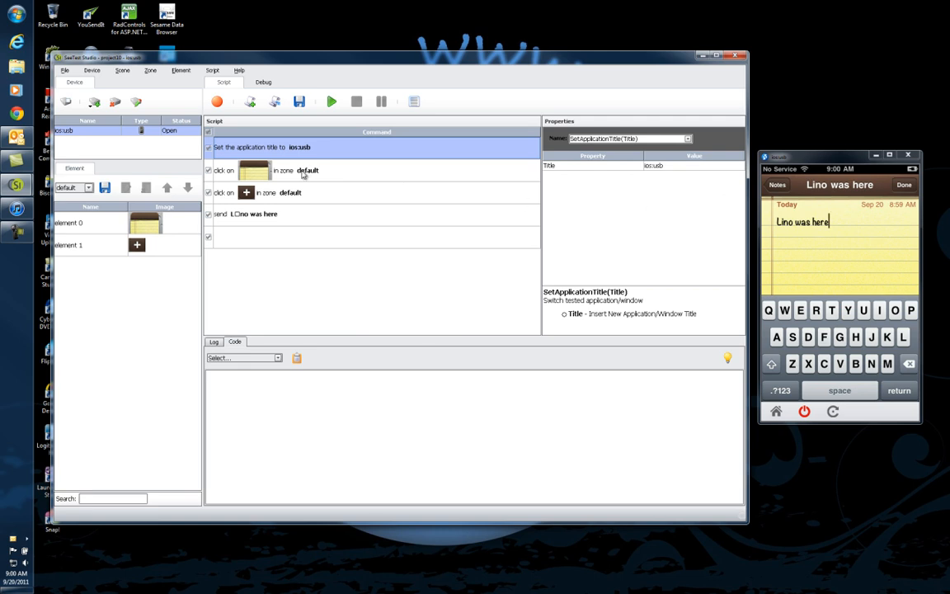
mouse_move(272, 161)
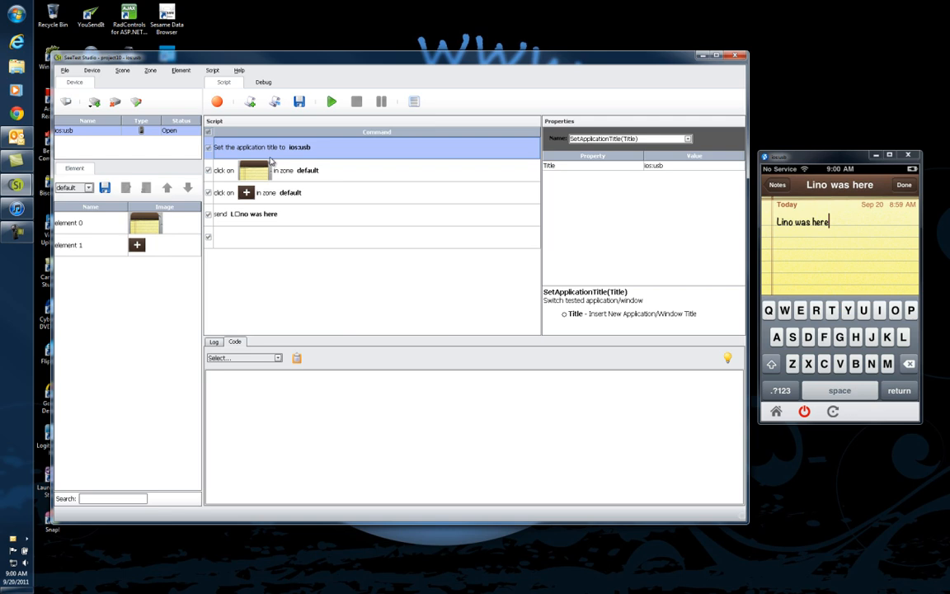
mouse_move(93, 235)
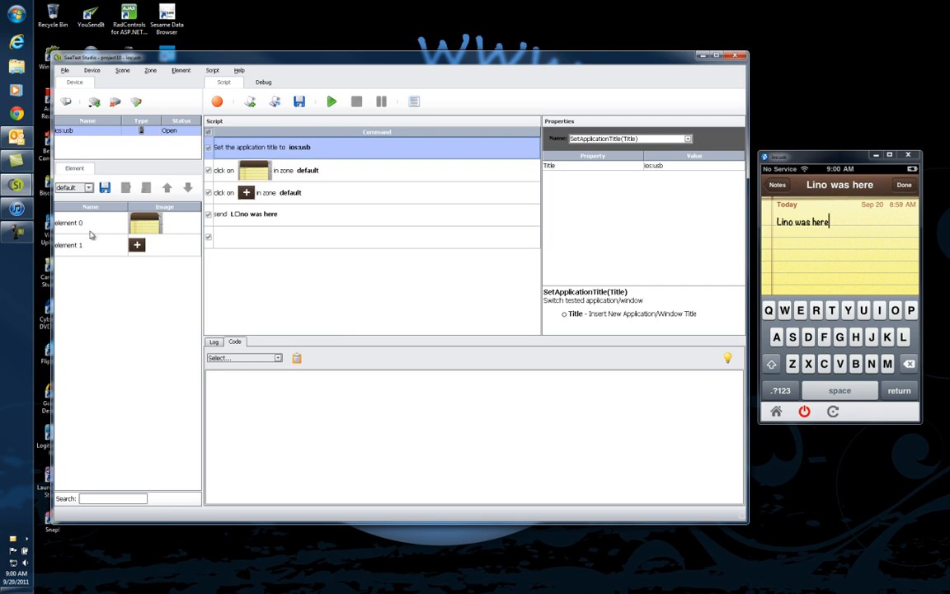
mouse_move(129, 227)
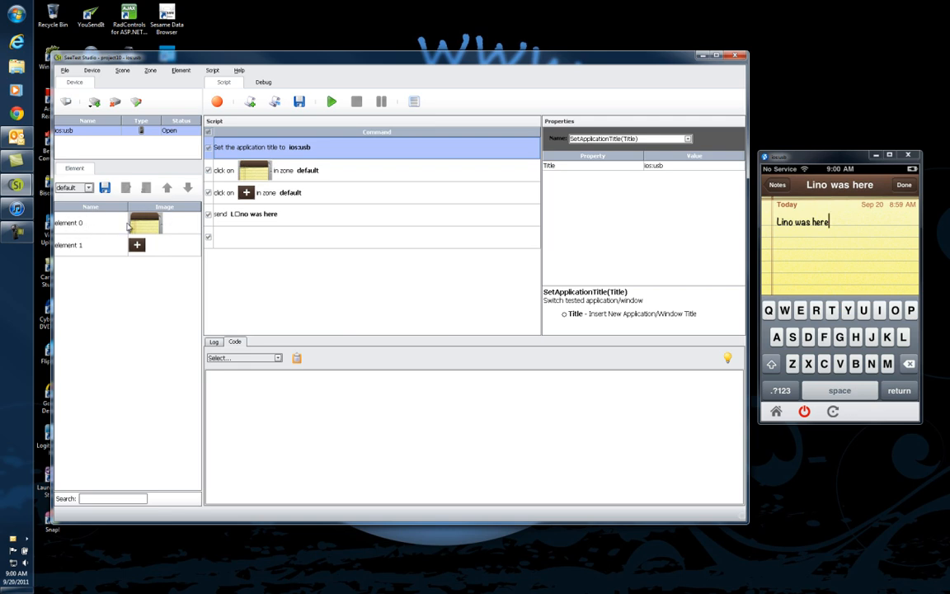
mouse_move(127, 335)
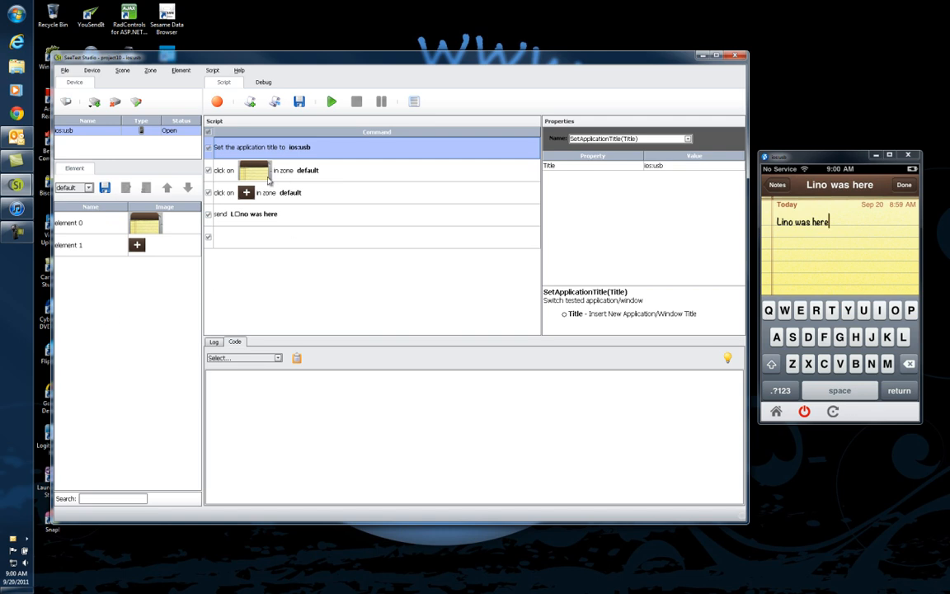
mouse_move(253, 171)
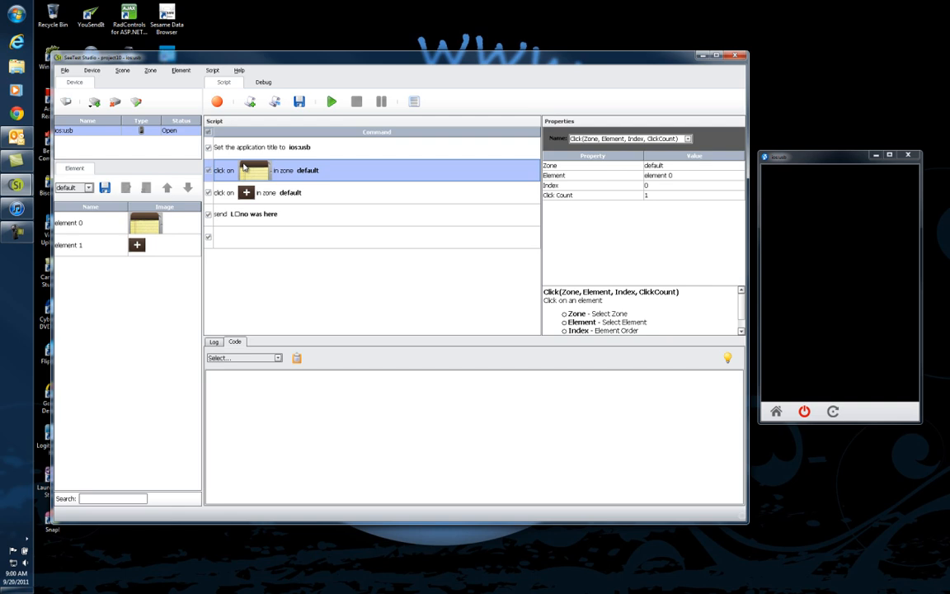
mouse_move(253, 173)
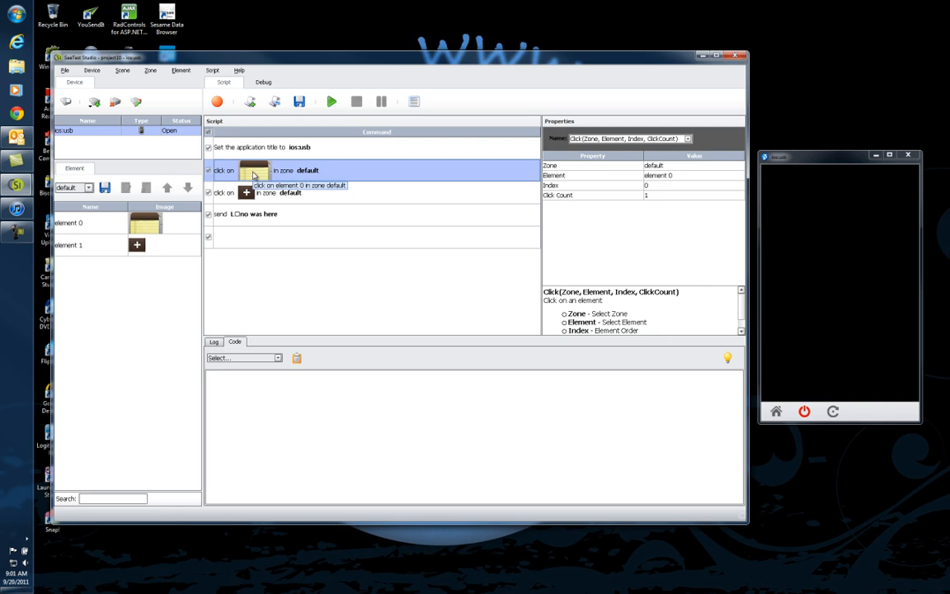
mouse_move(256, 170)
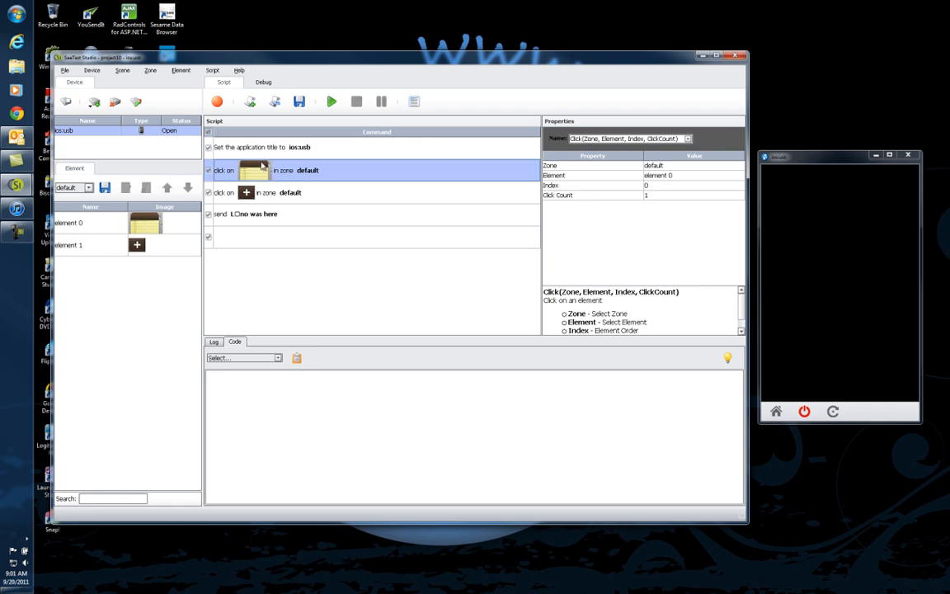
mouse_move(571, 180)
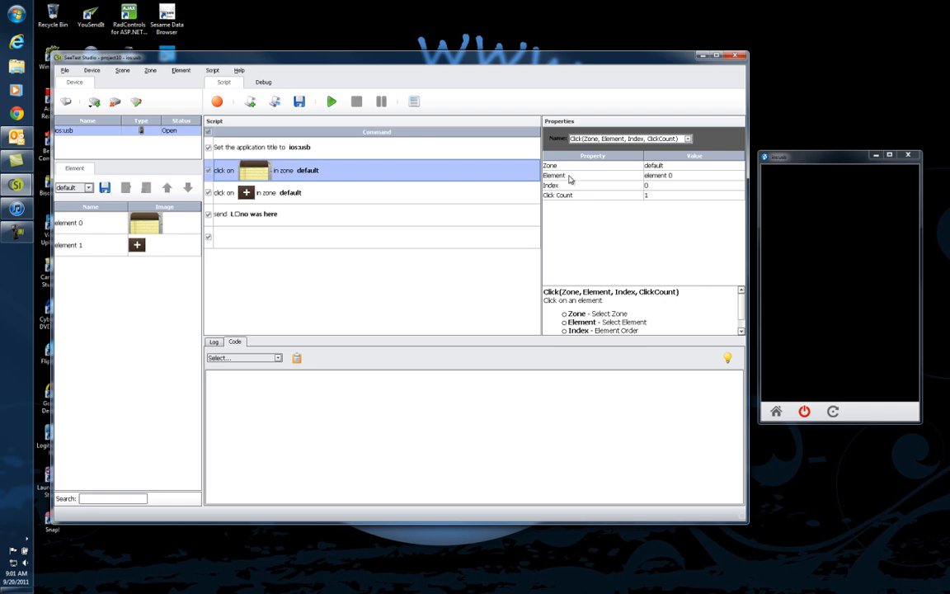
mouse_move(320, 195)
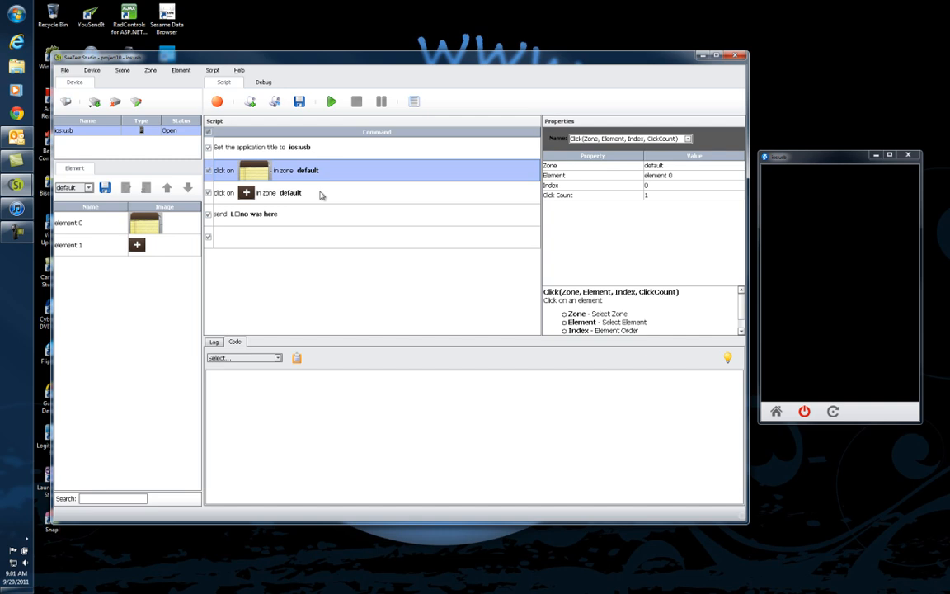
mouse_move(361, 183)
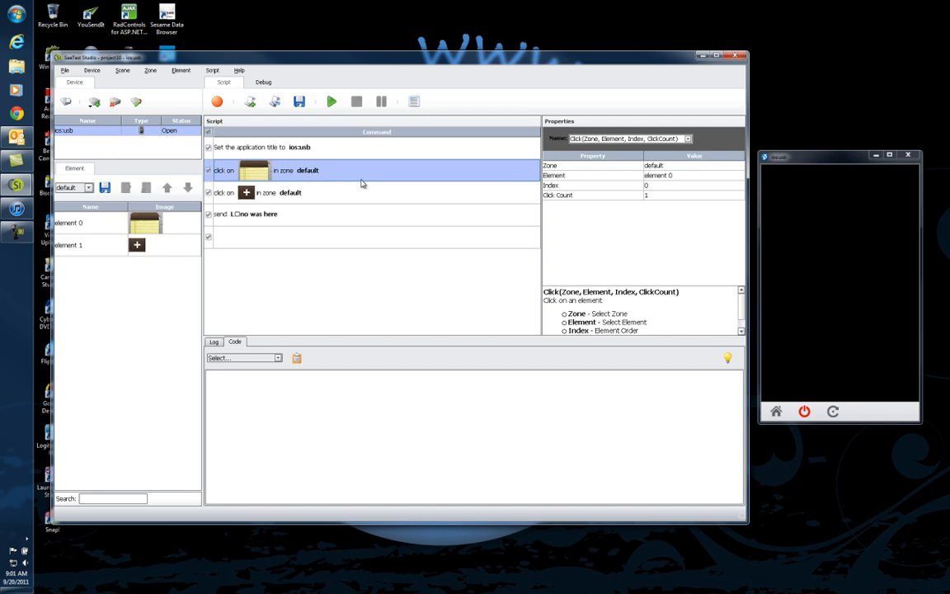
mouse_move(205, 182)
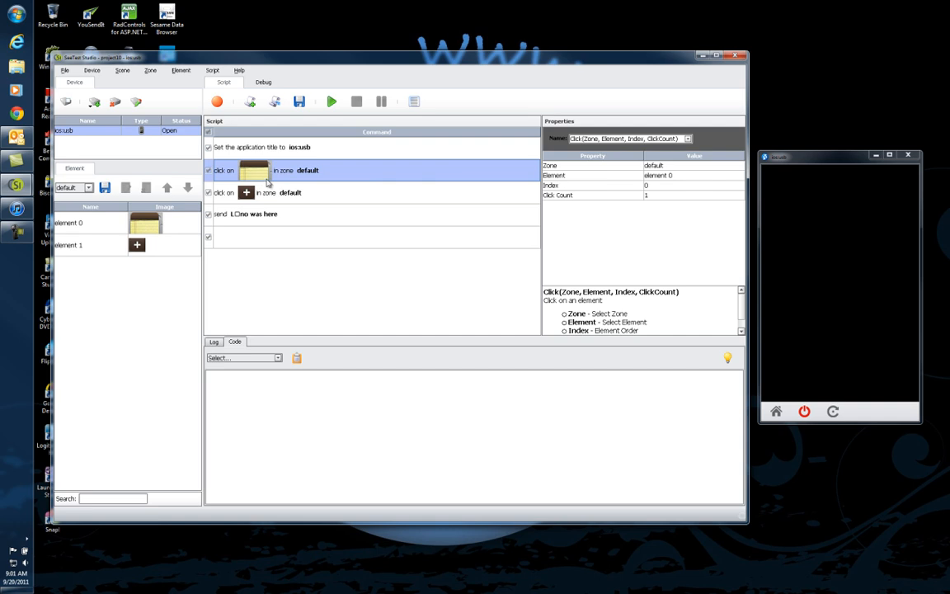
mouse_move(357, 173)
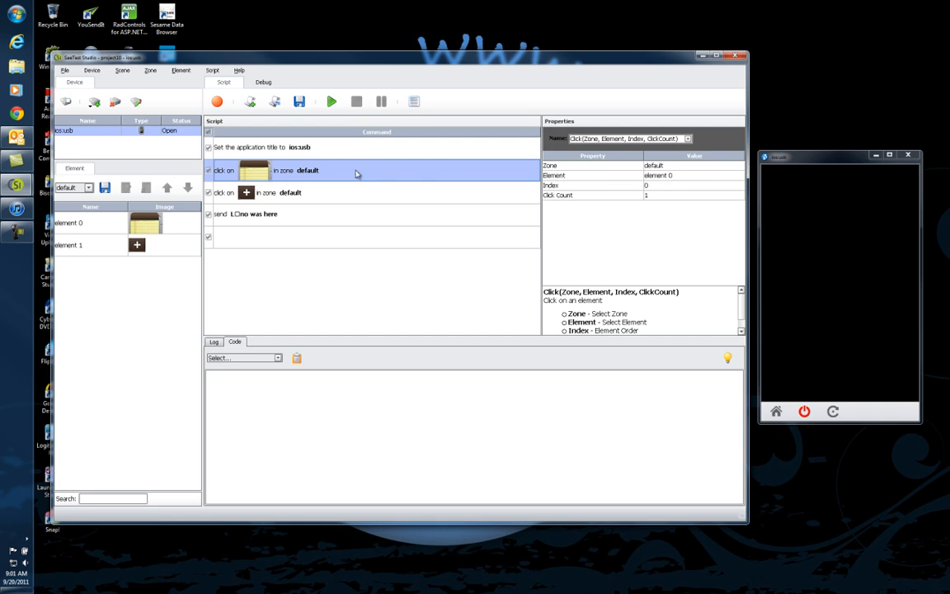
mouse_move(356, 173)
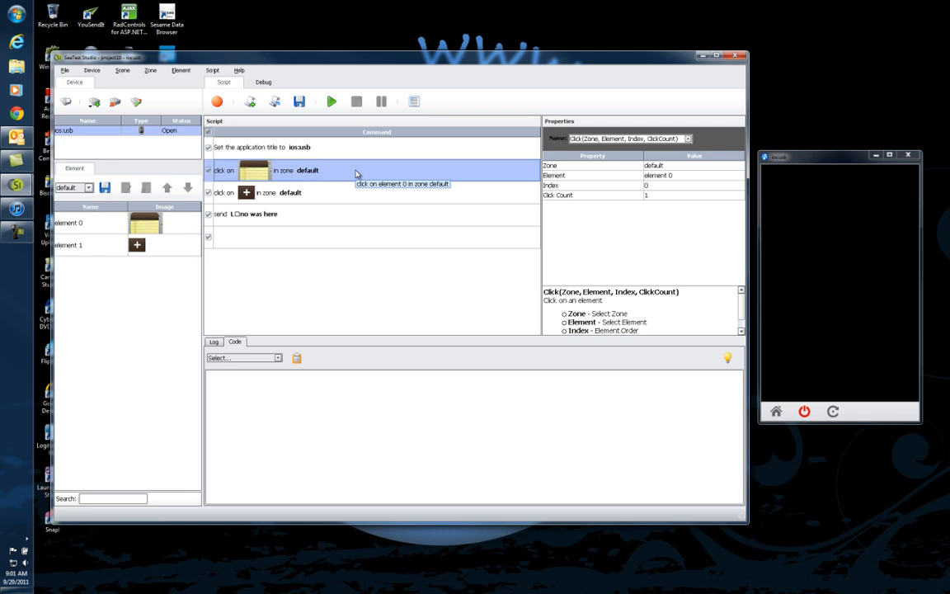
mouse_move(354, 173)
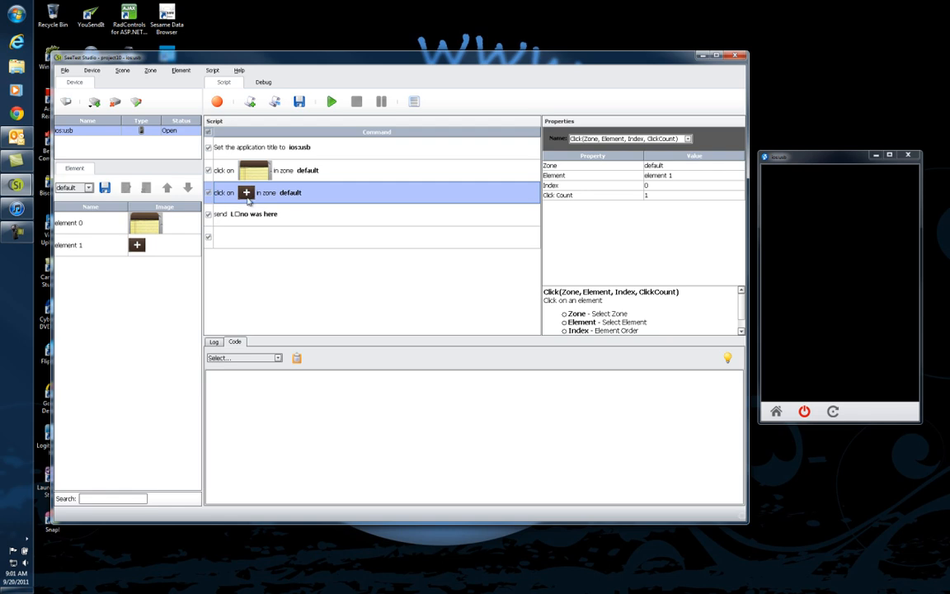
mouse_move(285, 196)
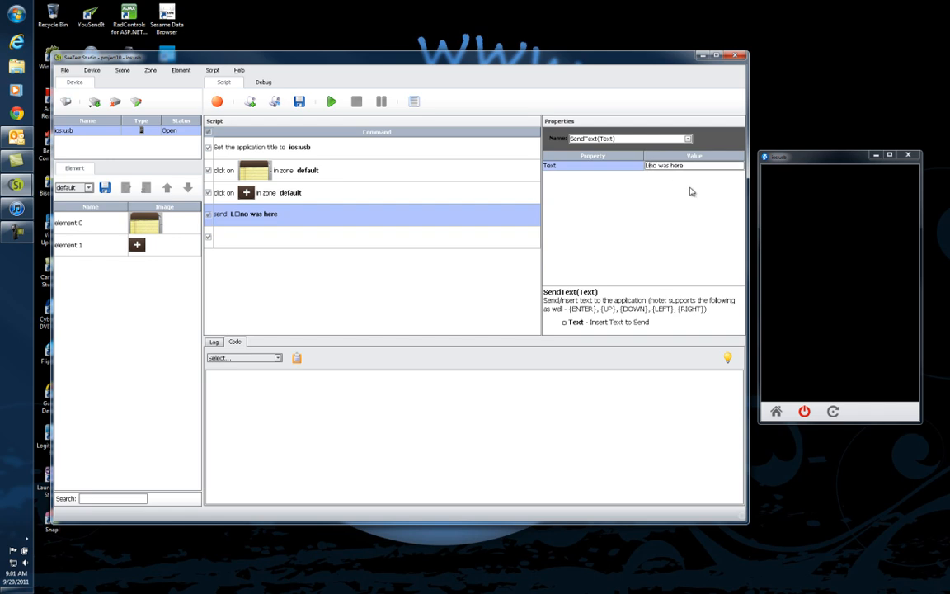
mouse_move(669, 184)
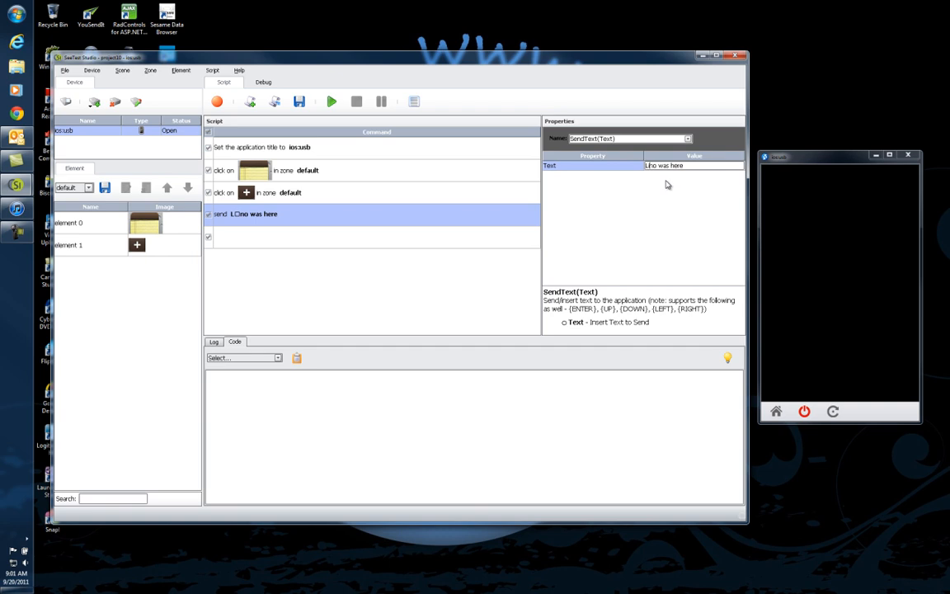
mouse_move(651, 174)
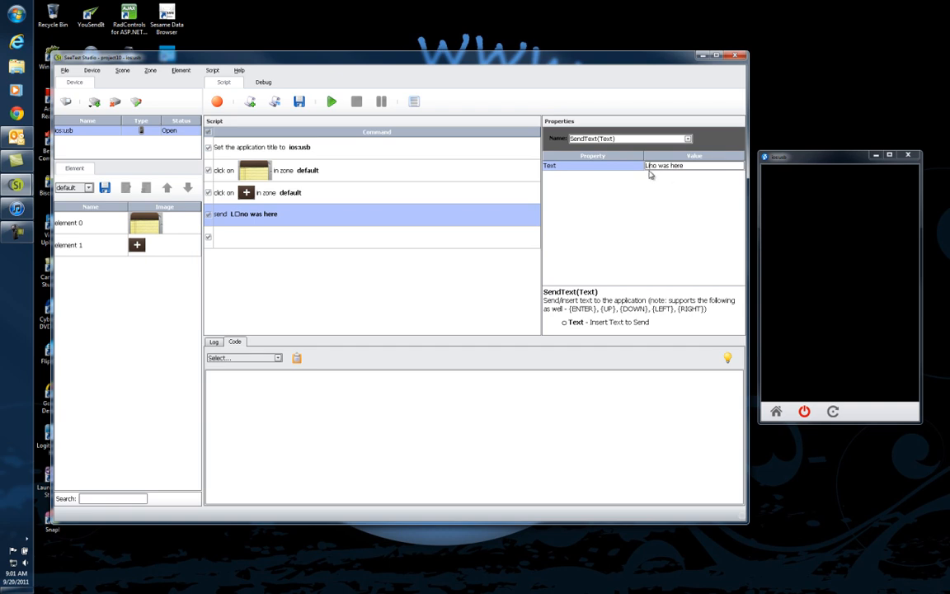
mouse_move(543, 190)
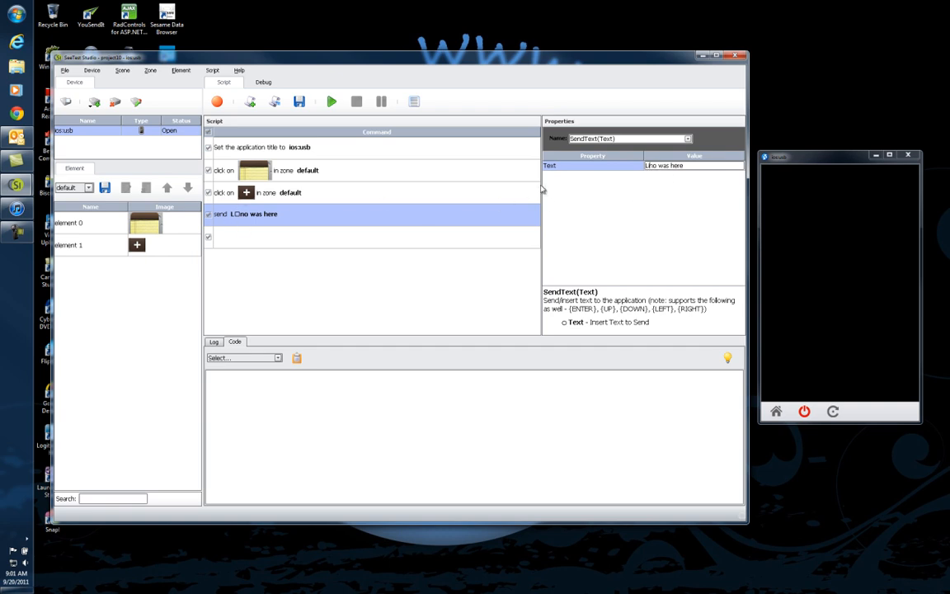
mouse_move(263, 225)
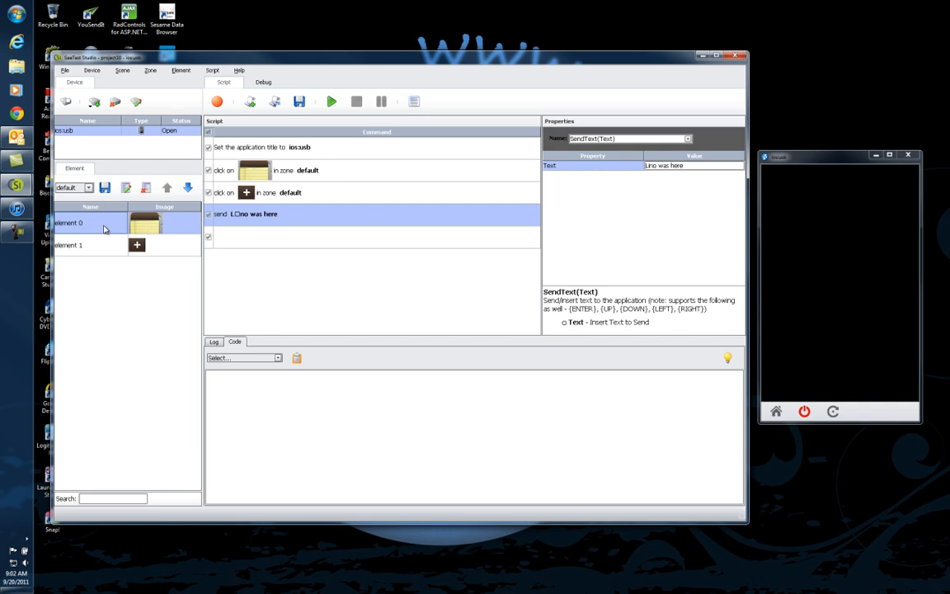
mouse_move(87, 237)
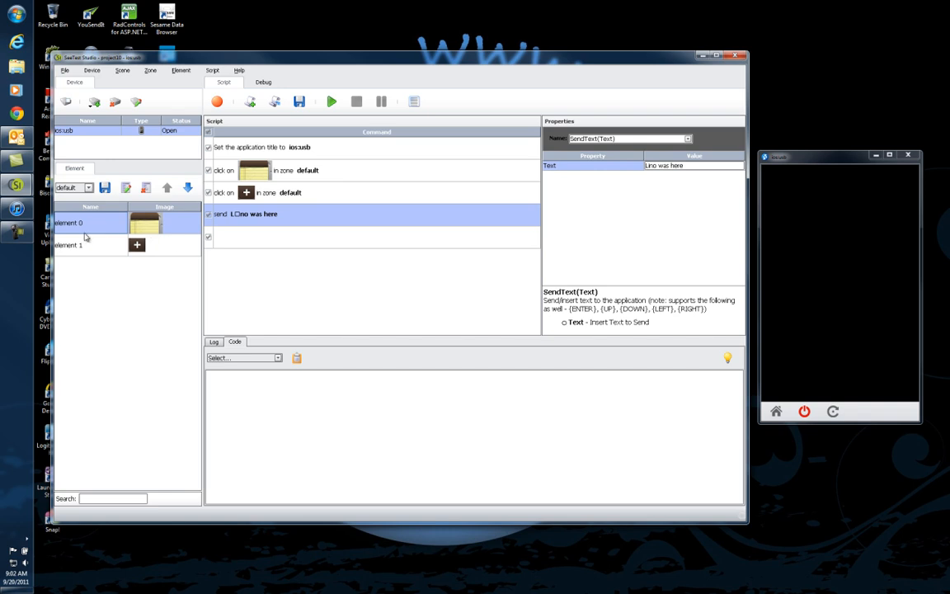
- Rename element 0, the notes-app icon, to NoteApp in Edit Element
double_click(91, 222)
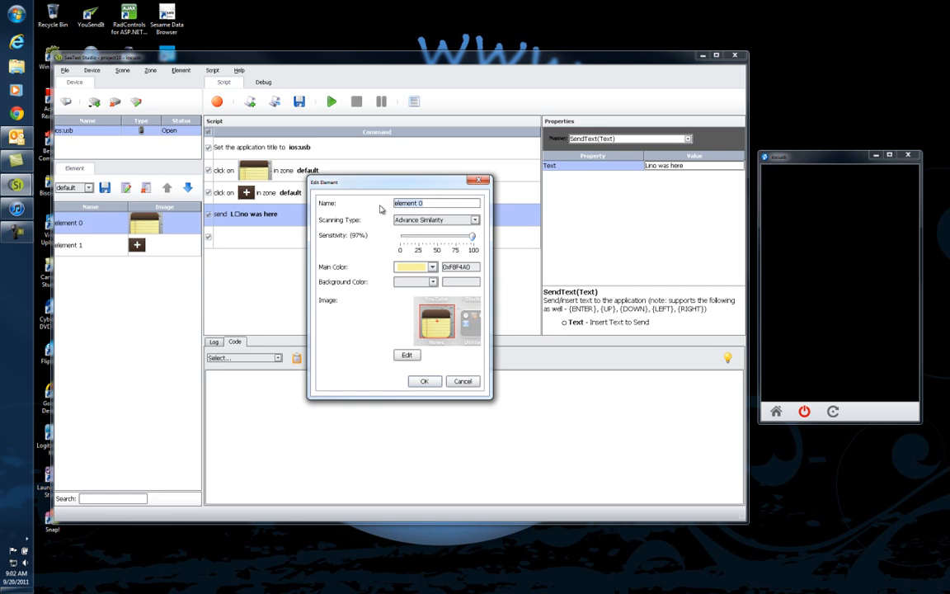
type("NoteApp")
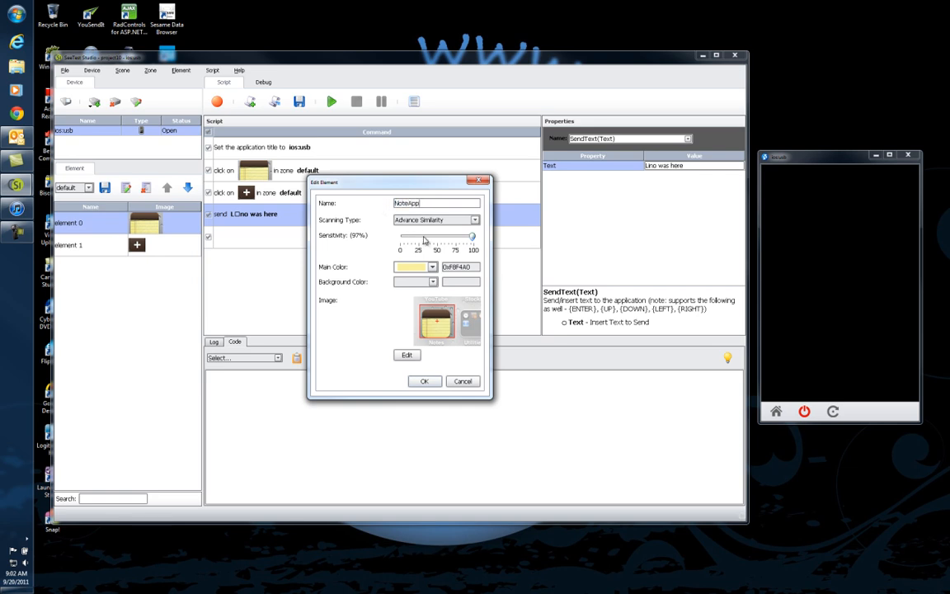
left_click(475, 219)
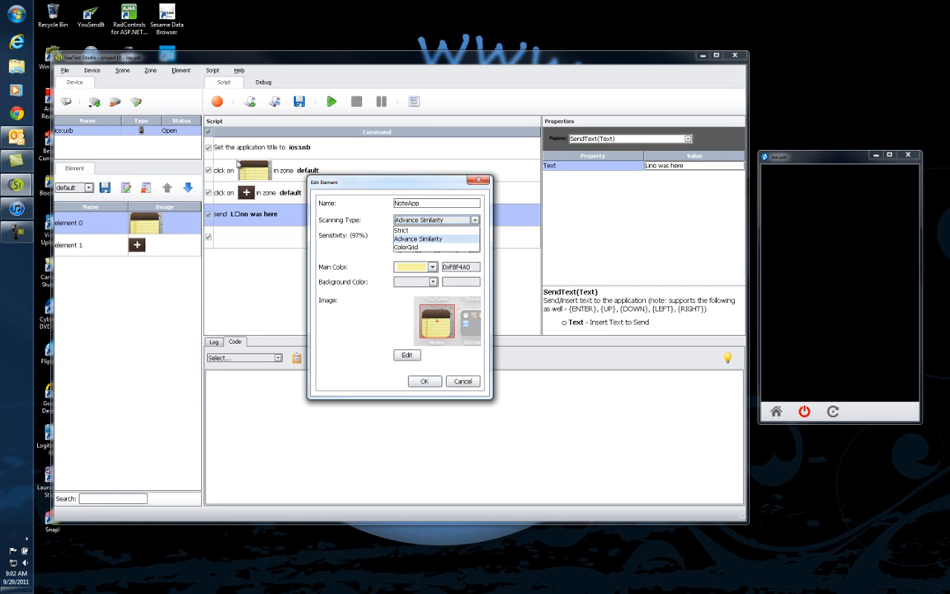
mouse_move(270, 162)
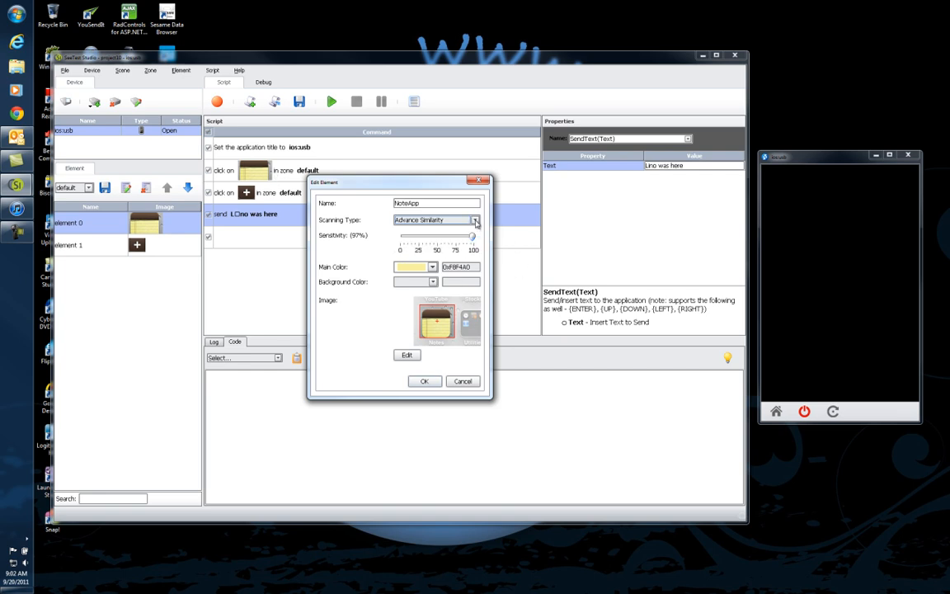
mouse_move(365, 239)
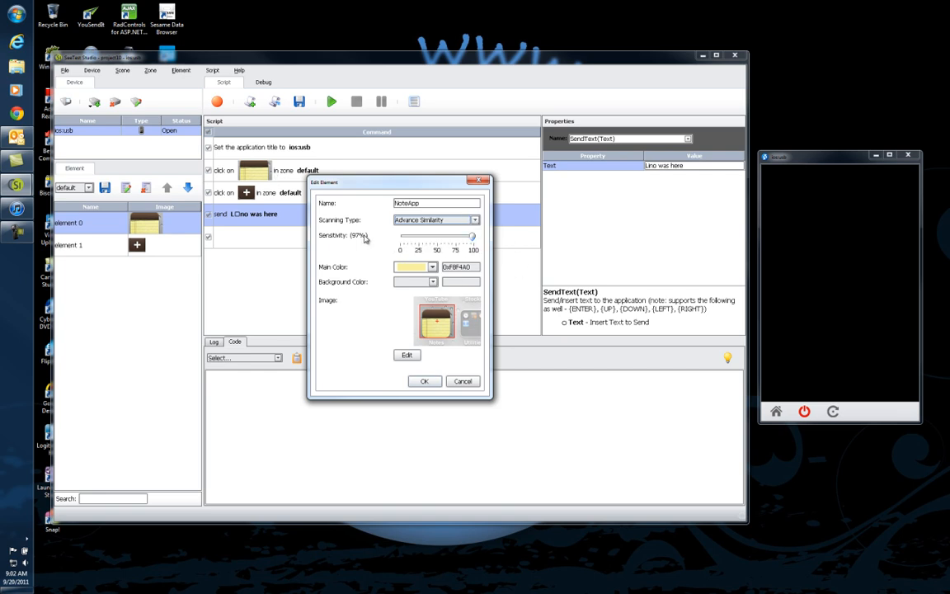
mouse_move(357, 257)
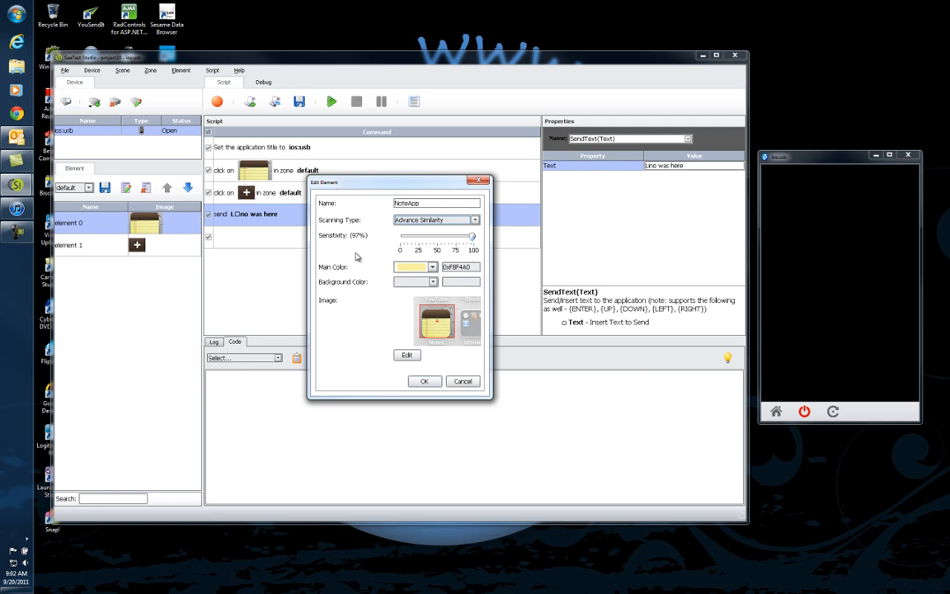
mouse_move(444, 249)
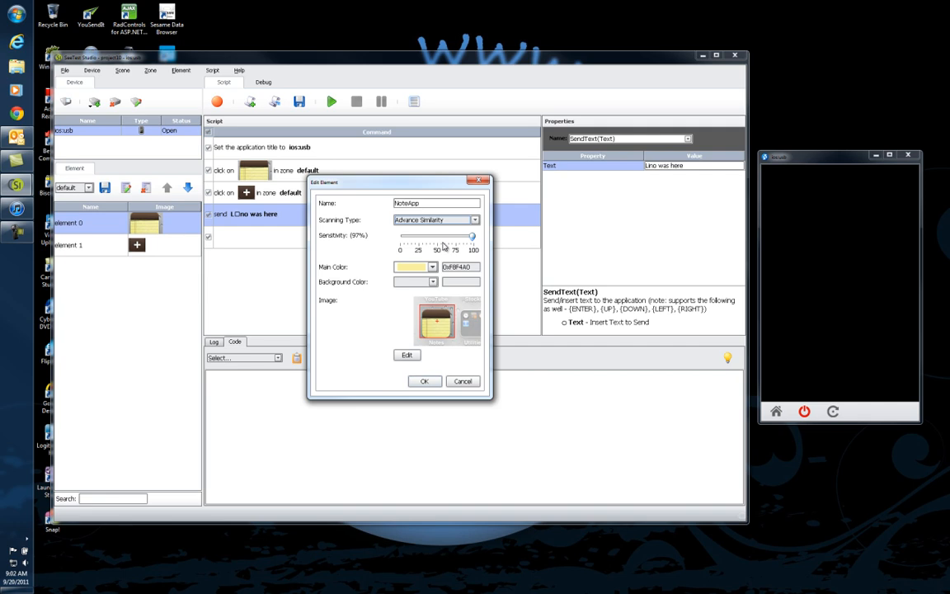
mouse_move(332, 240)
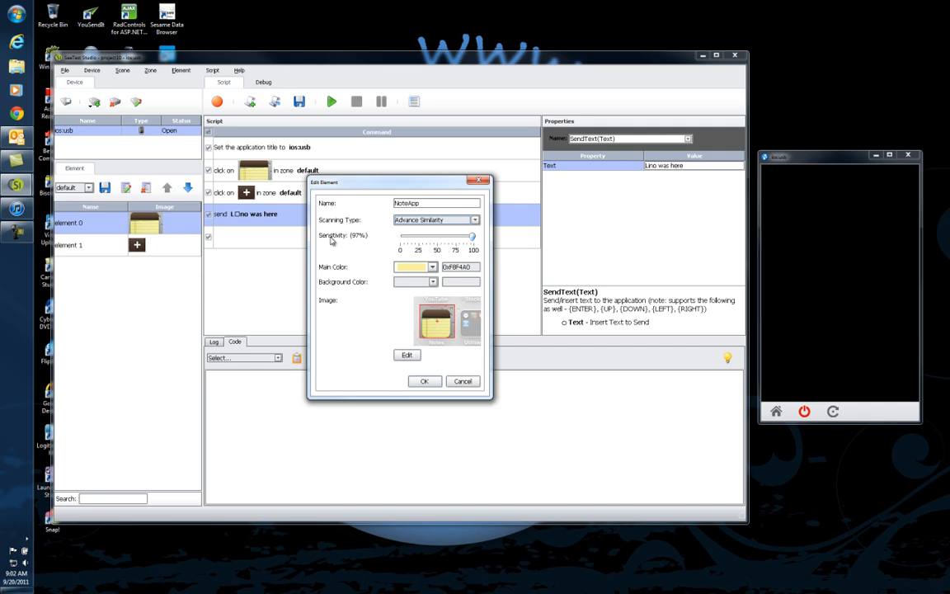
mouse_move(368, 244)
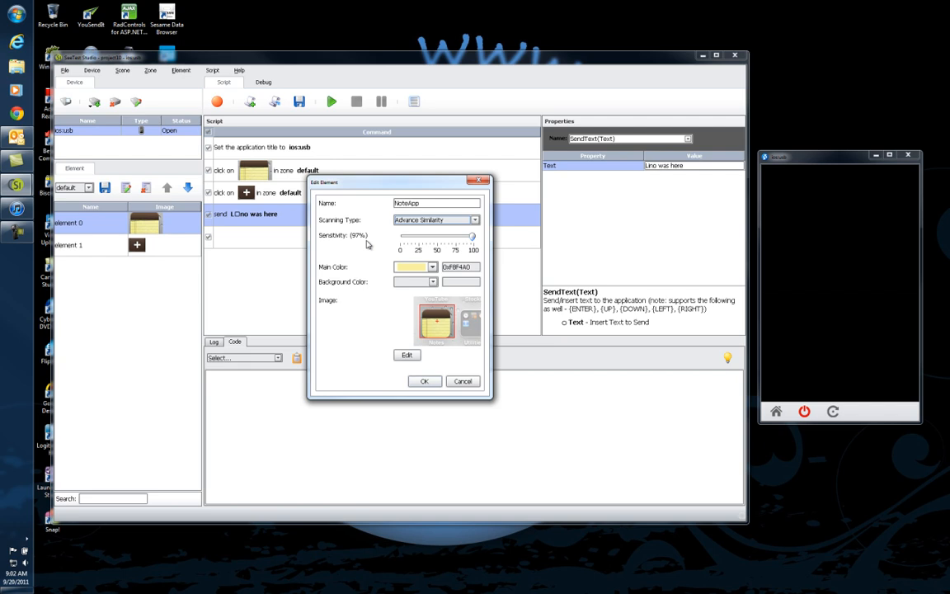
mouse_move(244, 243)
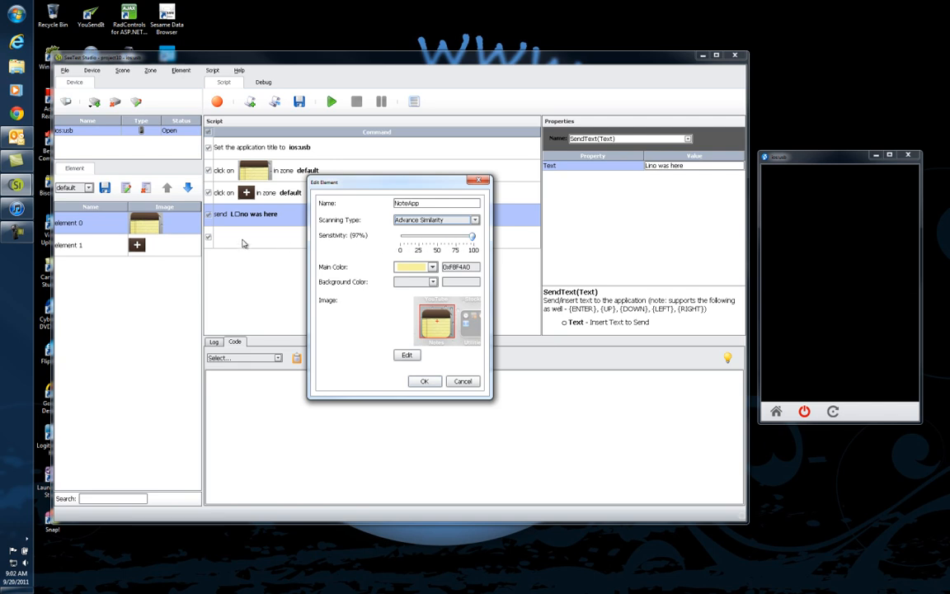
mouse_move(190, 229)
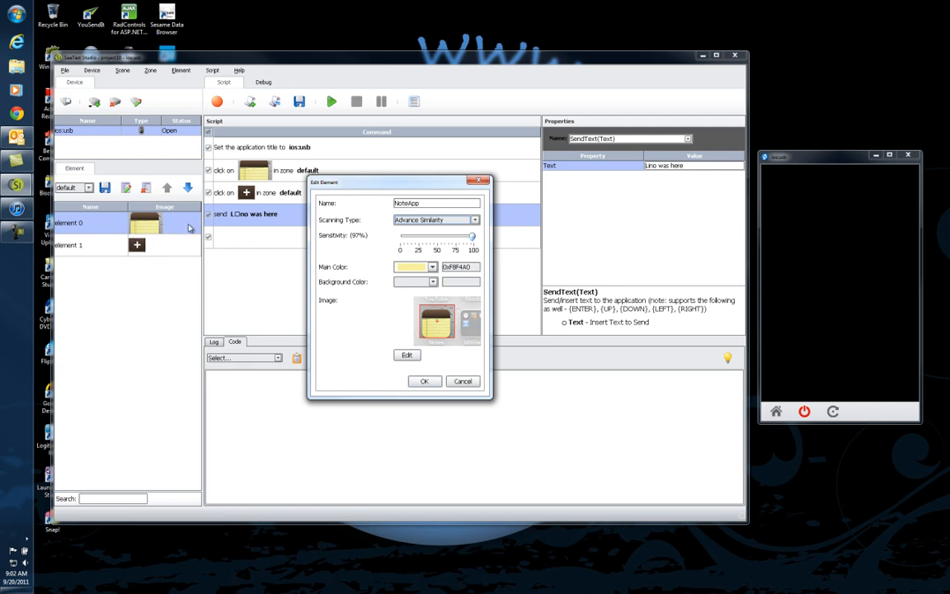
mouse_move(201, 213)
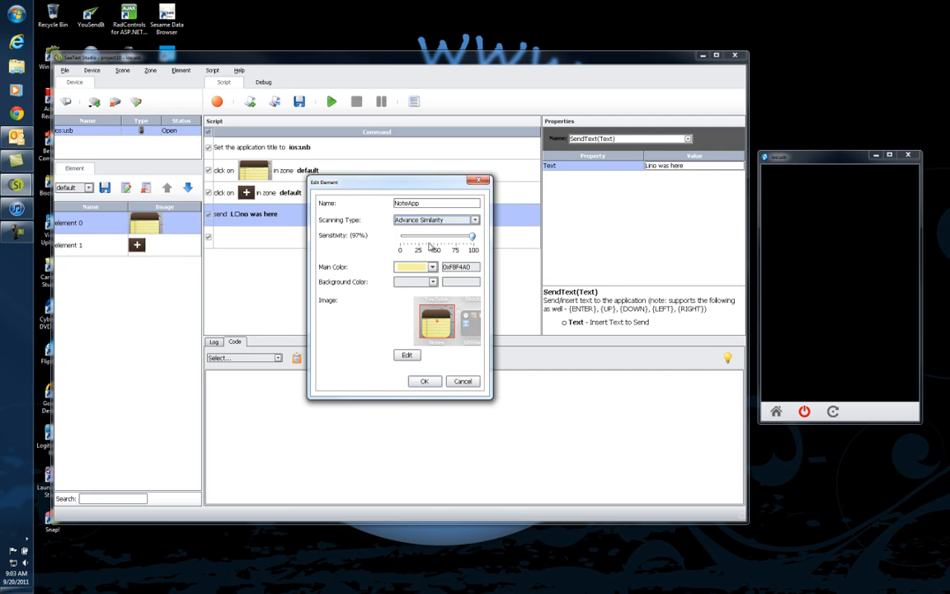
mouse_move(438, 247)
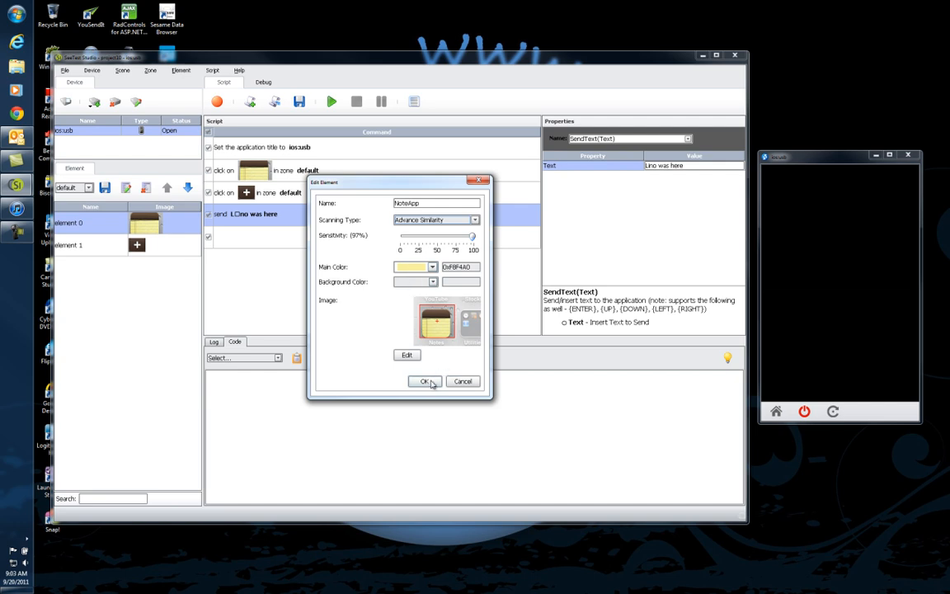
left_click(425, 381)
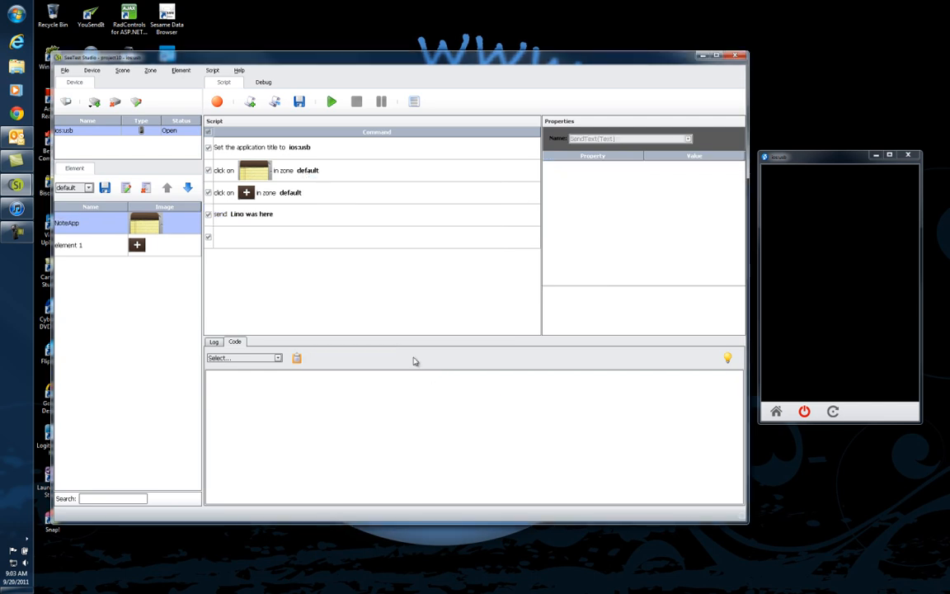
- Rename element 1, the plus-sign image, to AddNote via Edit Element
right_click(68, 245)
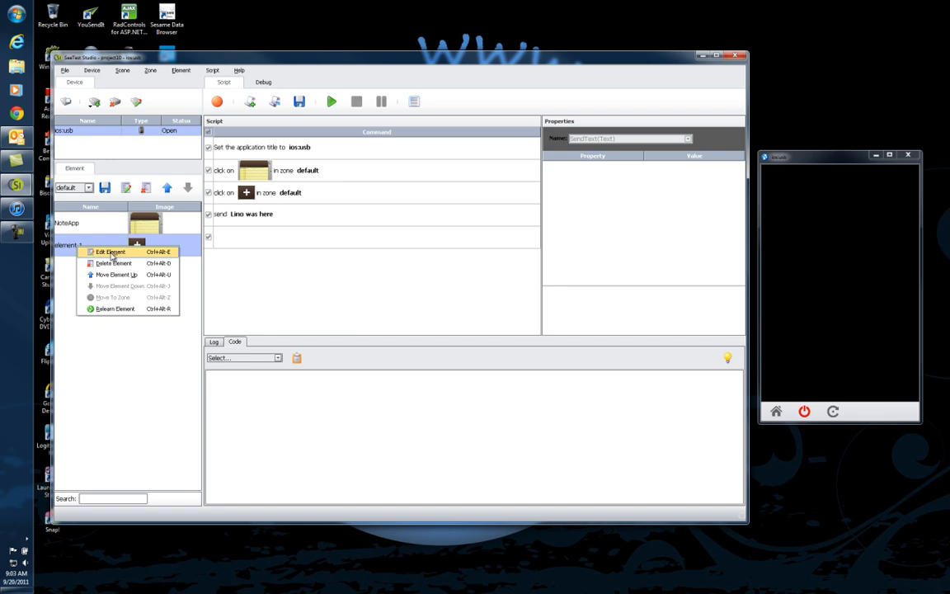
left_click(110, 251)
type("AddNote")
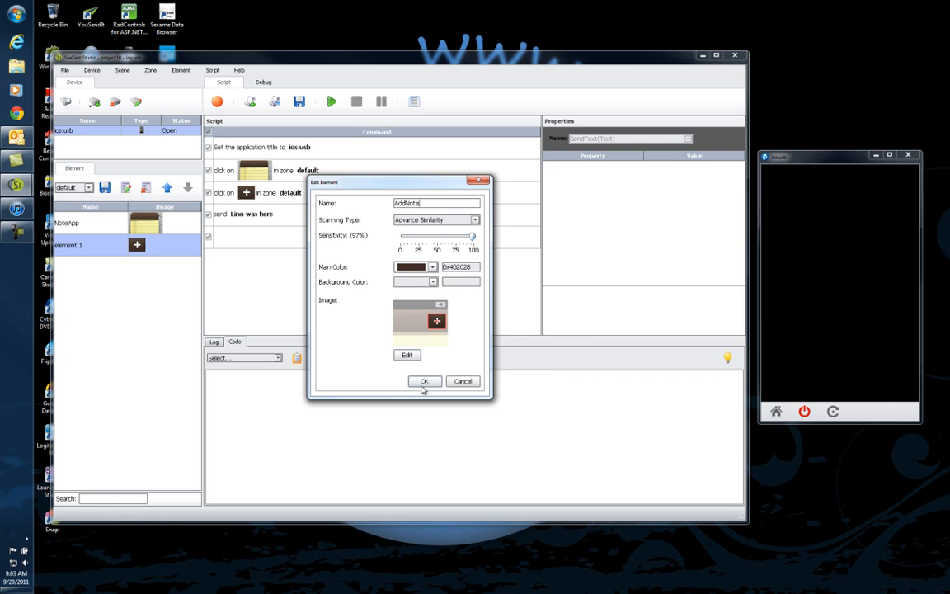
left_click(424, 381)
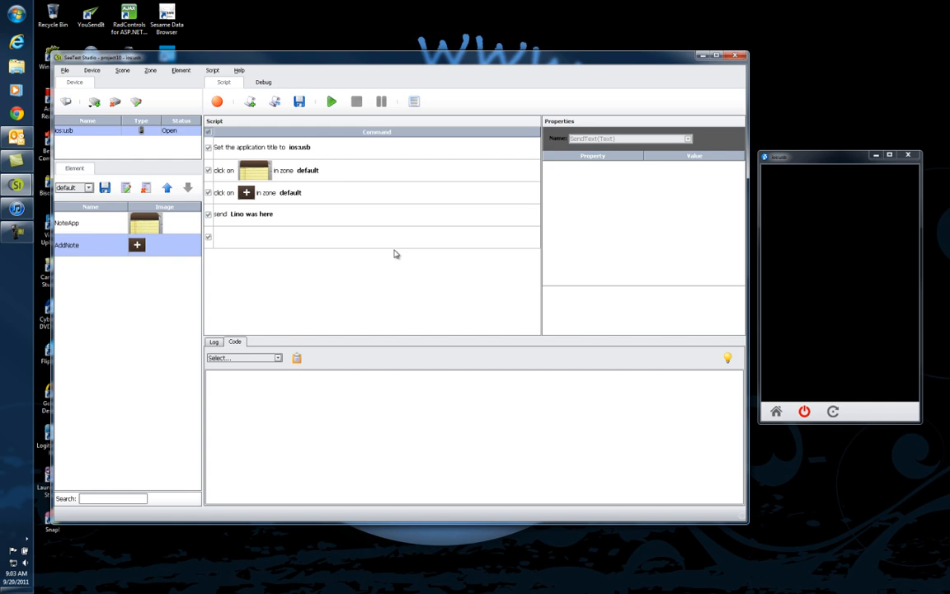
mouse_move(270, 184)
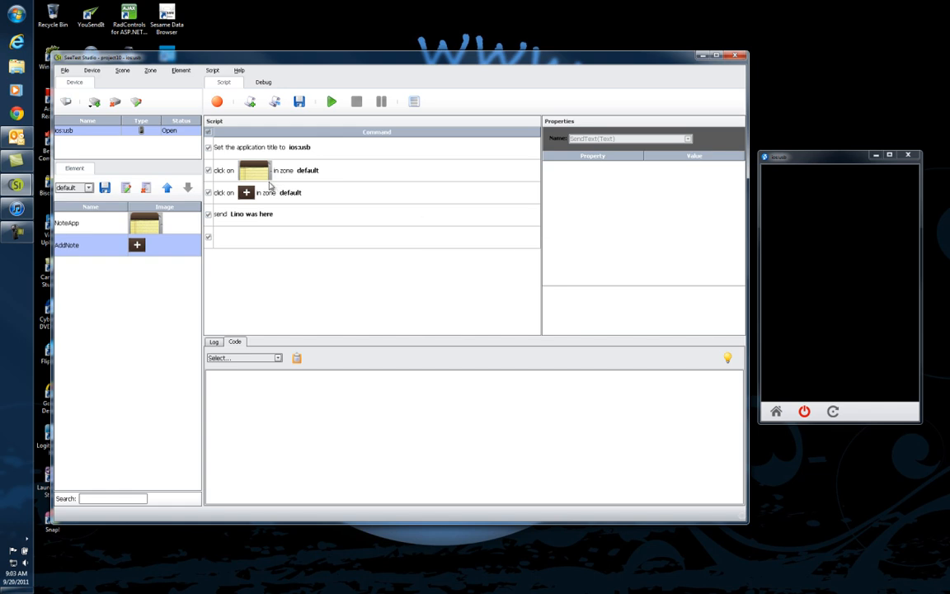
mouse_move(332, 101)
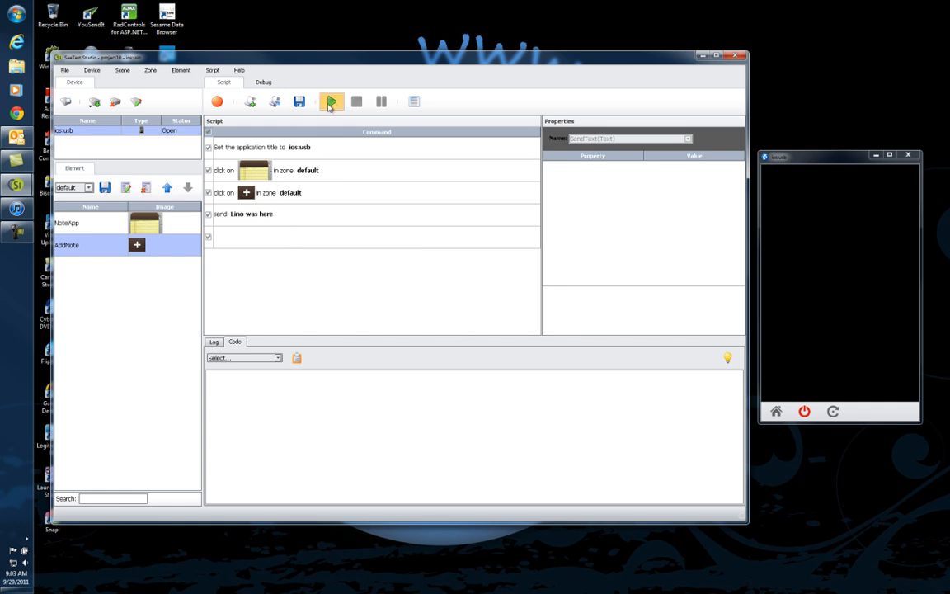
- Run the script on the iPhone, opening Notes and typing 'Lino' into a new note
left_click(332, 101)
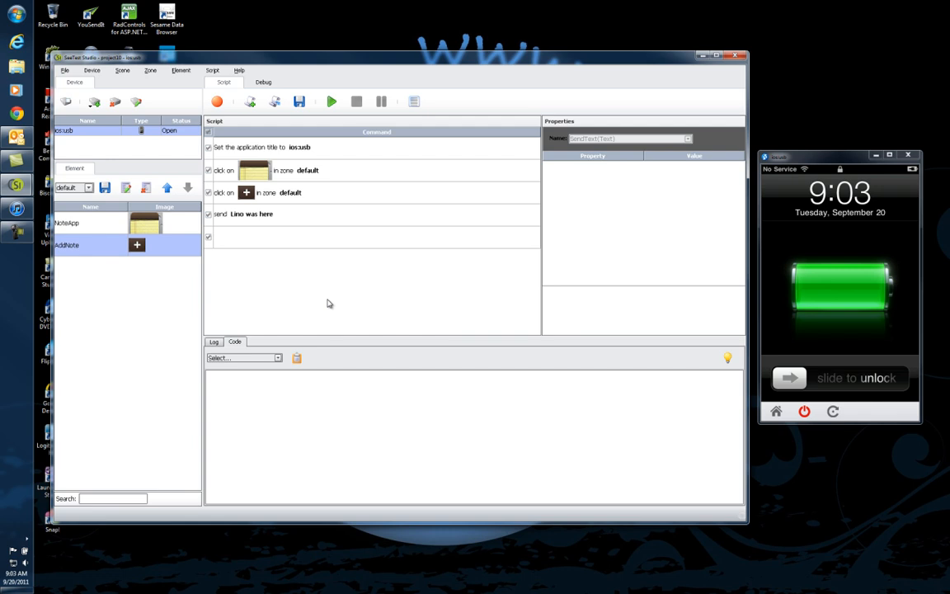
left_click(331, 102)
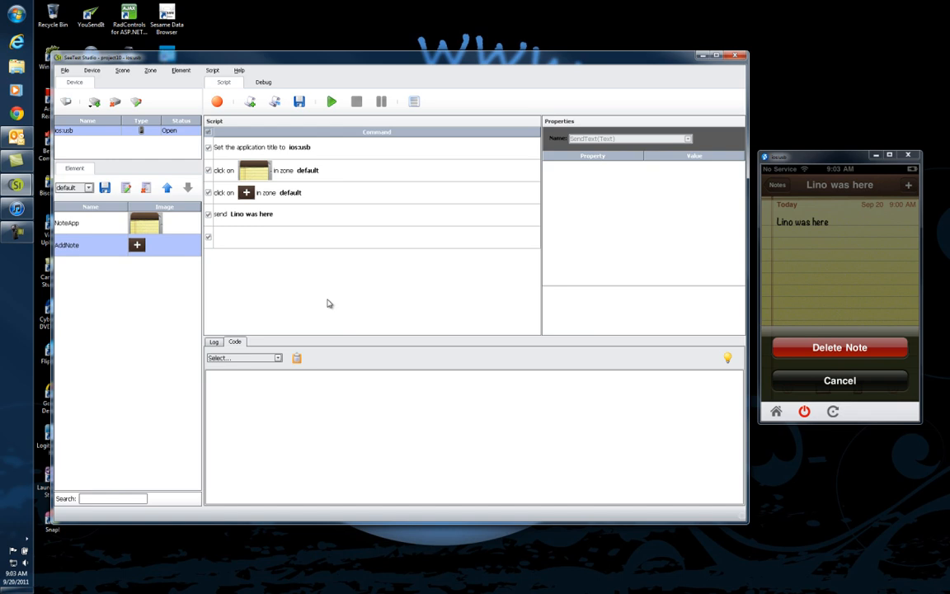
left_click(776, 411)
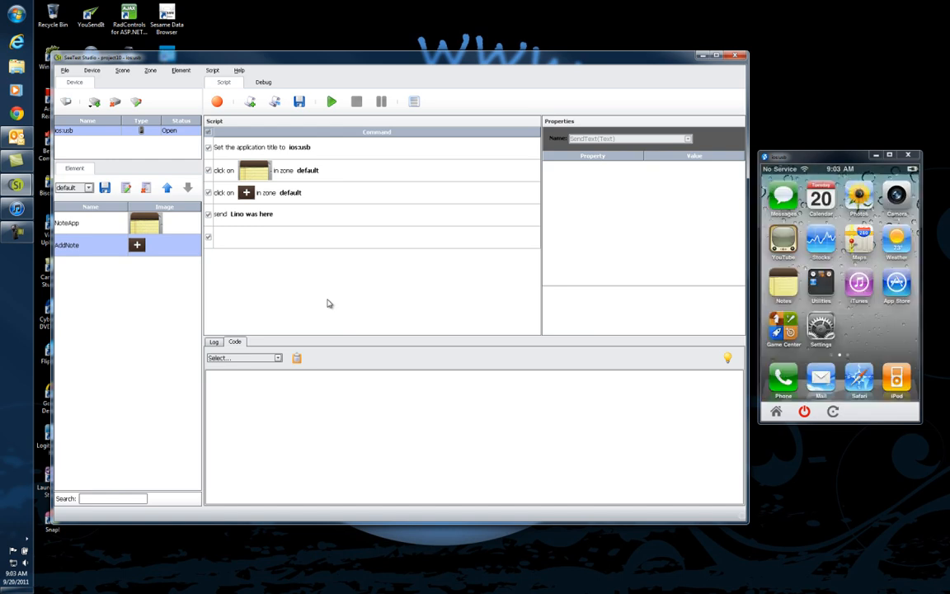
mouse_move(308, 206)
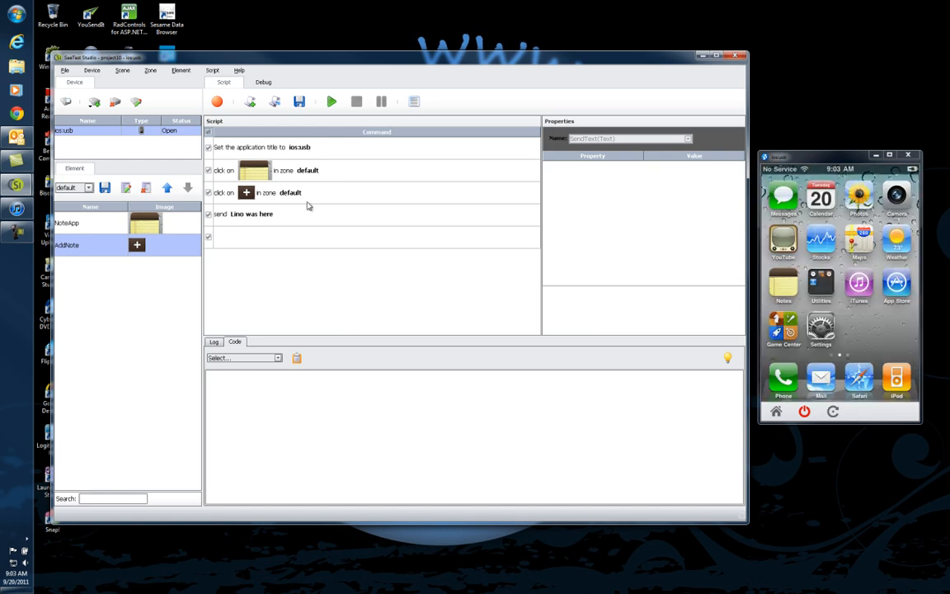
left_click(331, 102)
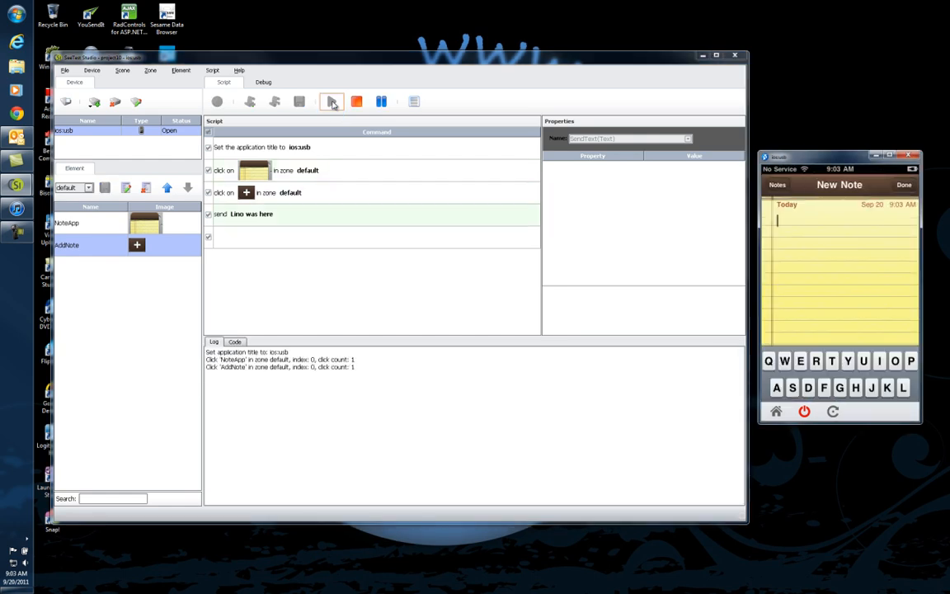
type("Lino")
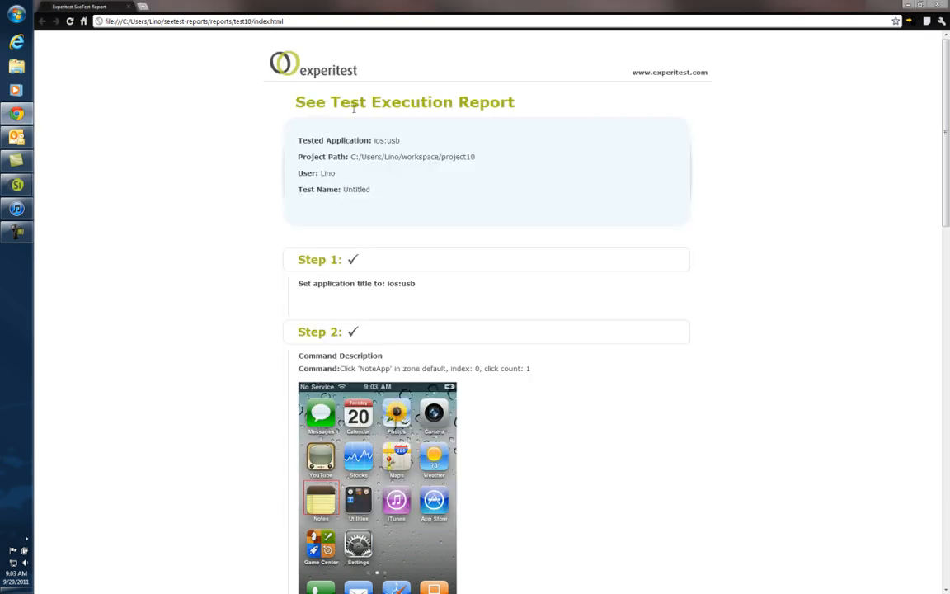
mouse_move(346, 200)
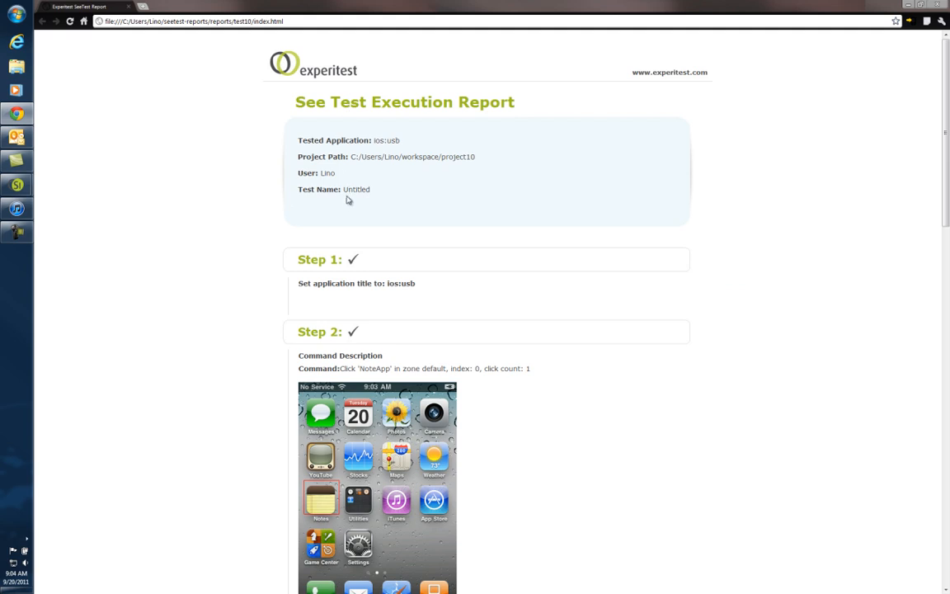
mouse_move(400, 285)
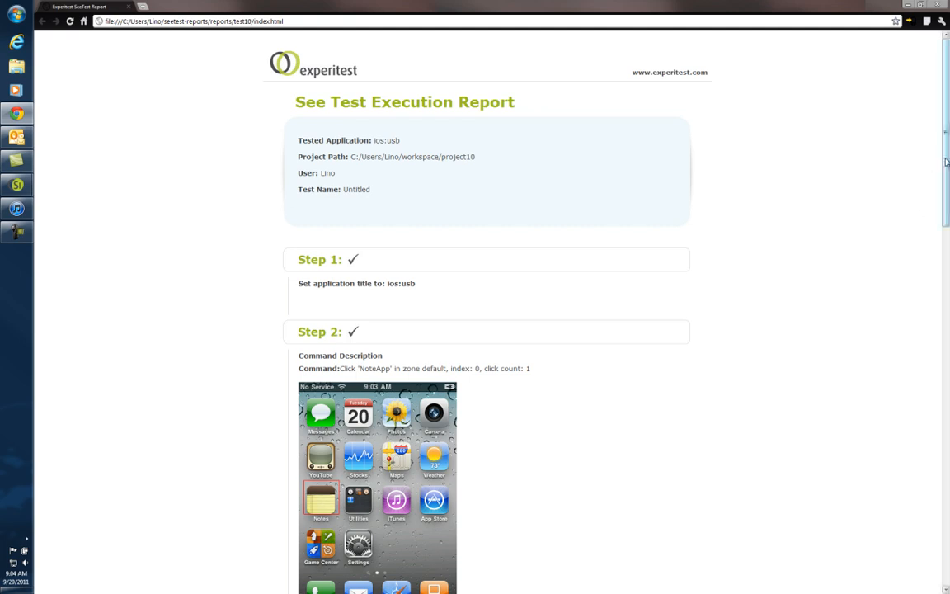
- Scroll through the Chrome execution report reviewing all five passed steps and screenshots
scroll("down", 3)
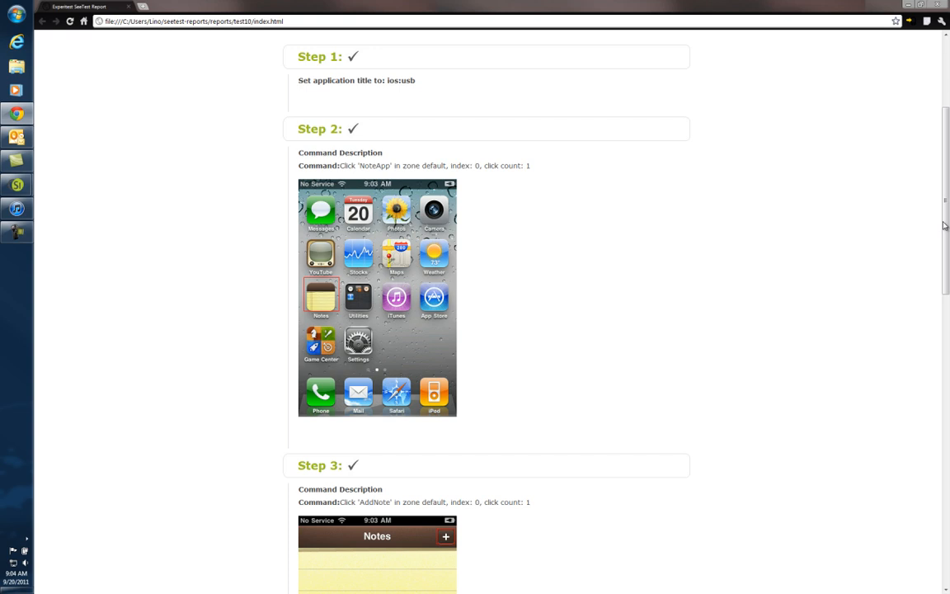
scroll("down", 3)
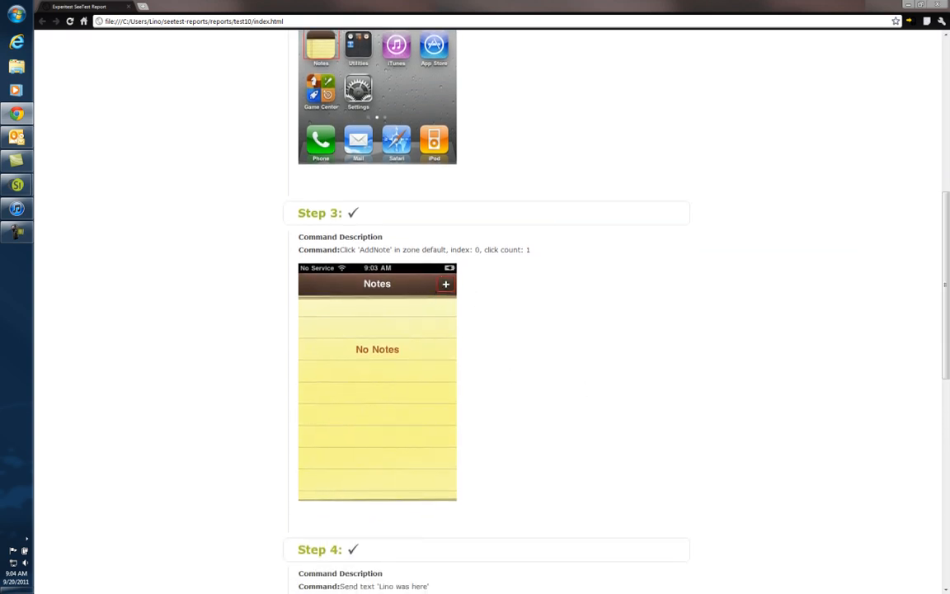
scroll("down", 3)
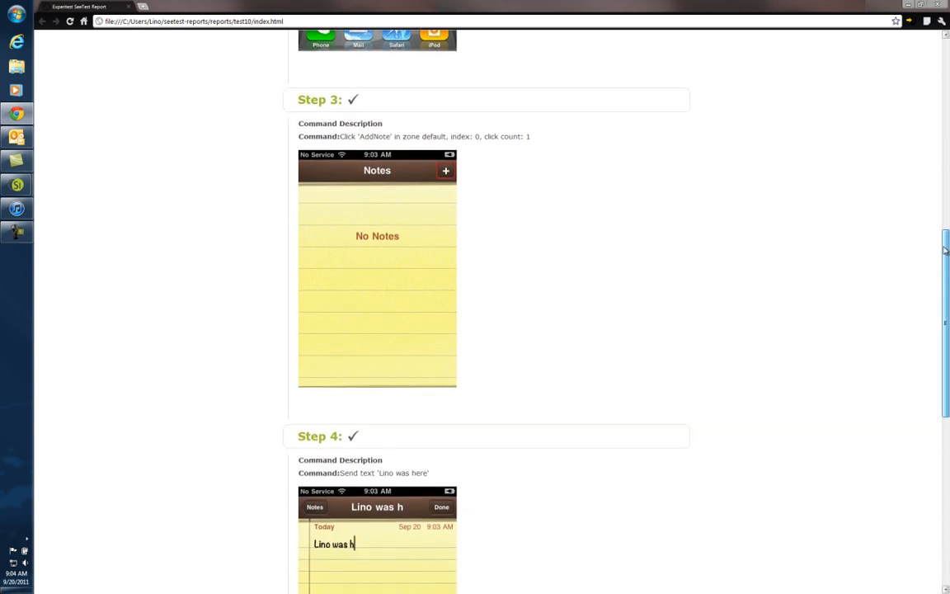
scroll("down", 3)
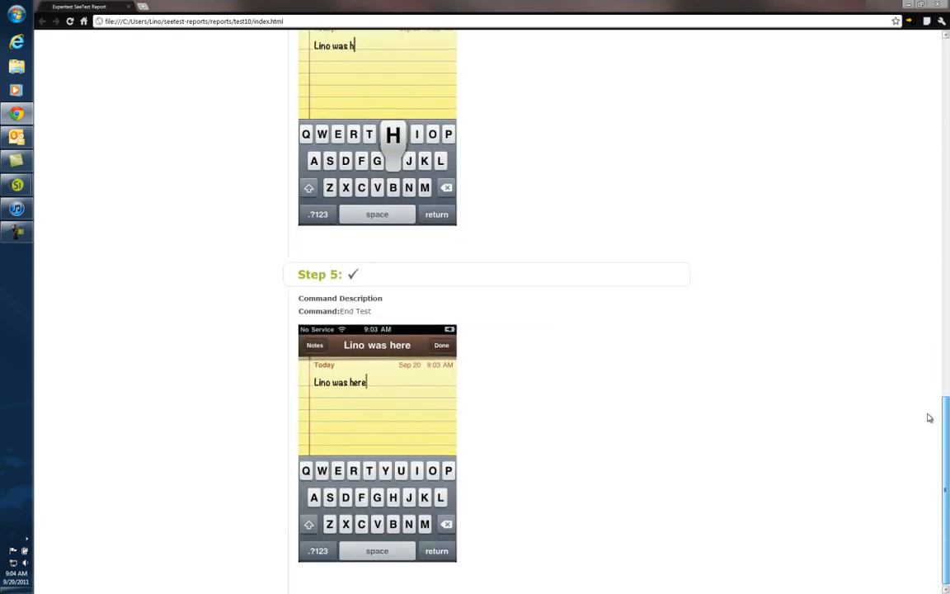
mouse_move(588, 362)
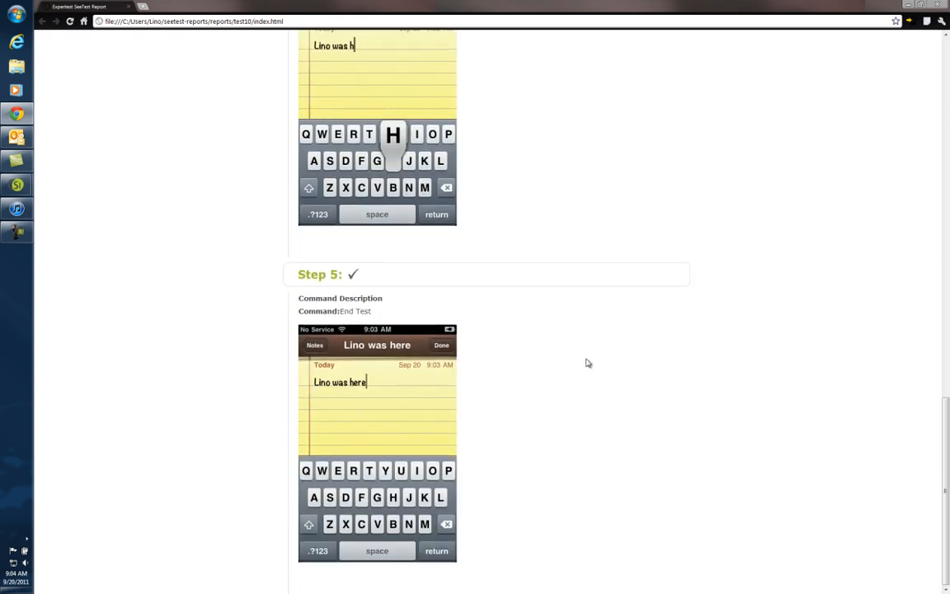
scroll("up", 3)
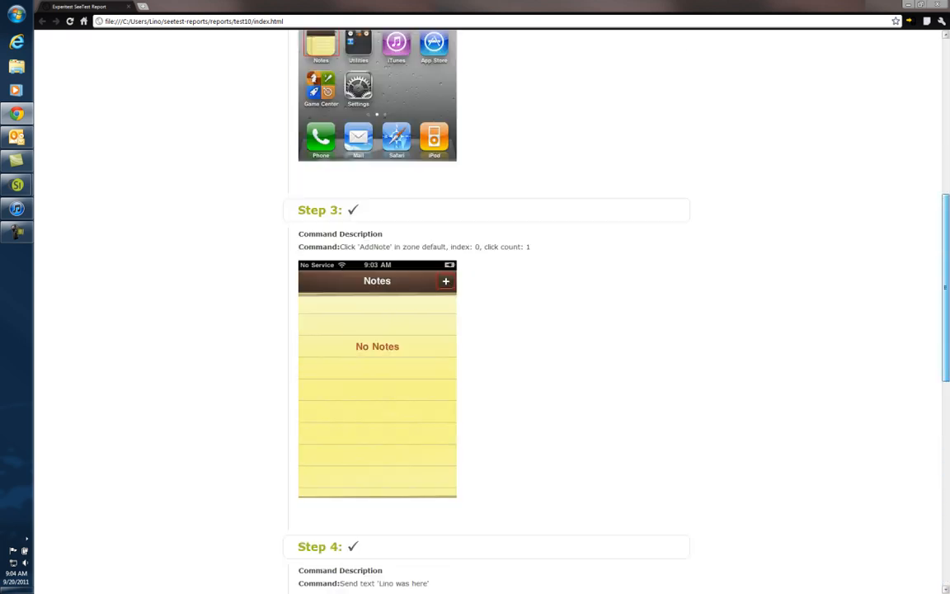
scroll("up", 3)
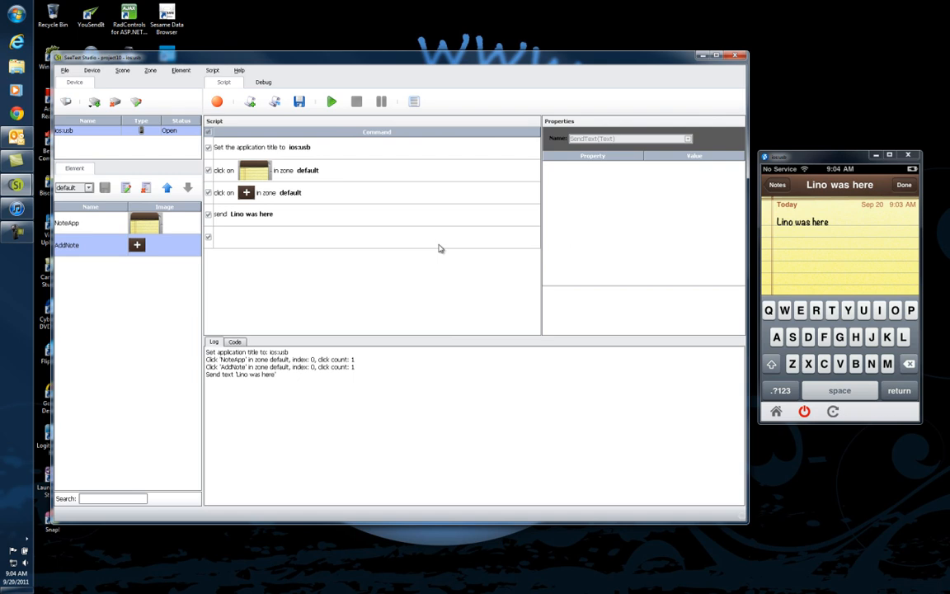
mouse_move(162, 285)
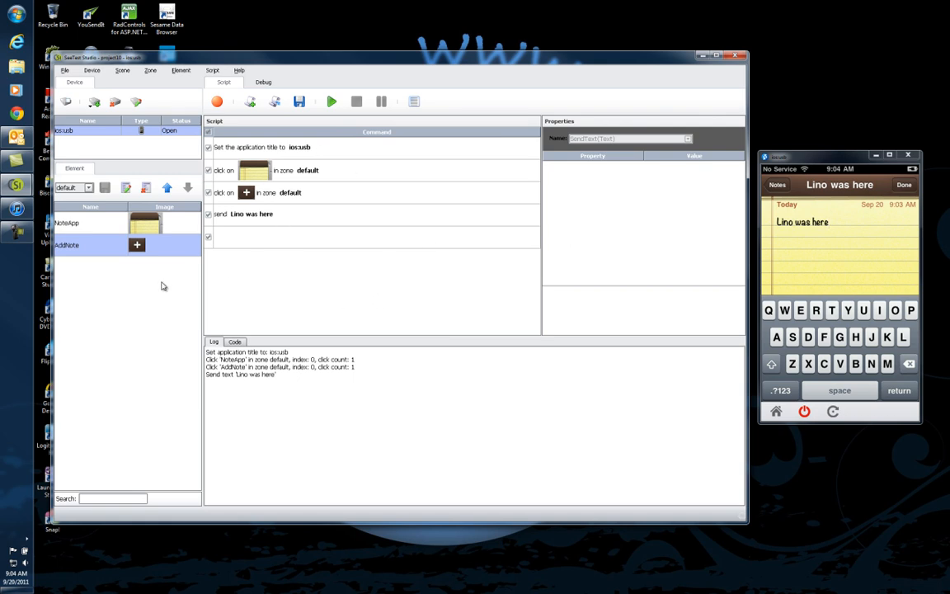
mouse_move(107, 155)
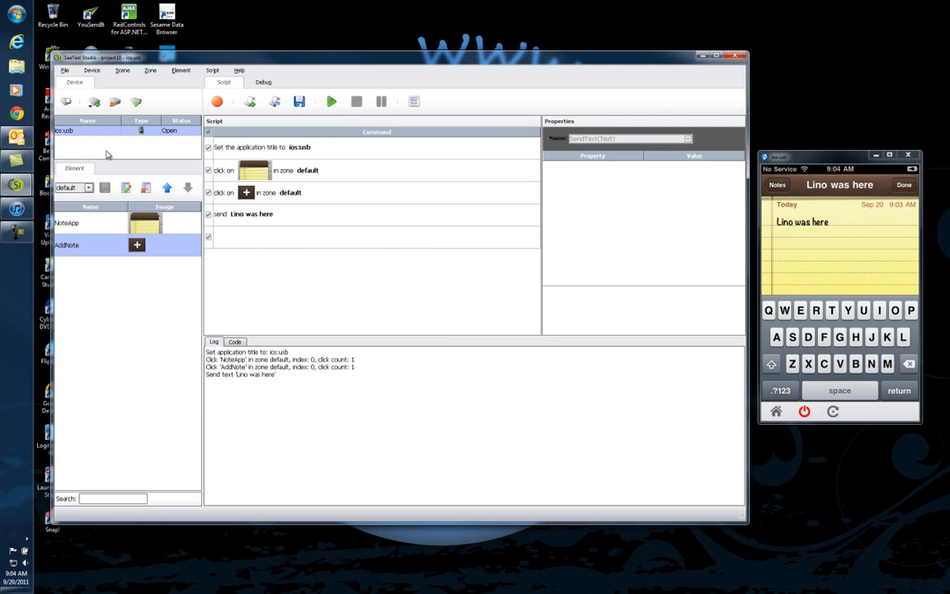
mouse_move(359, 185)
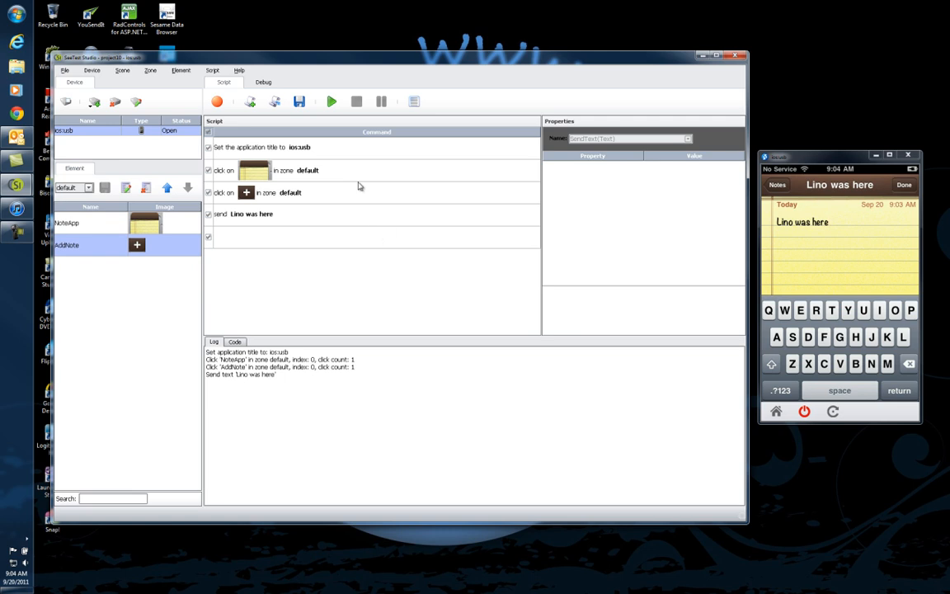
mouse_move(151, 250)
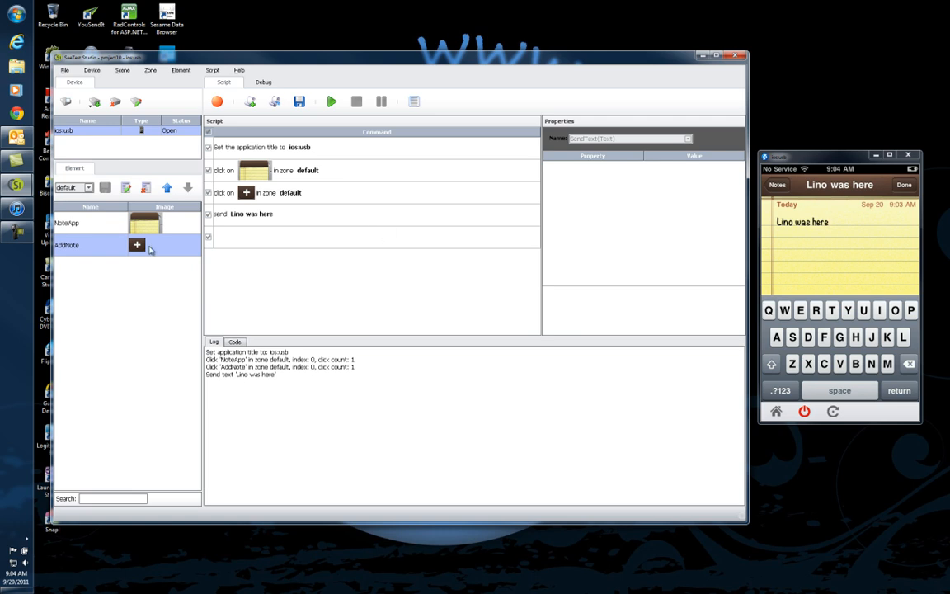
mouse_move(264, 299)
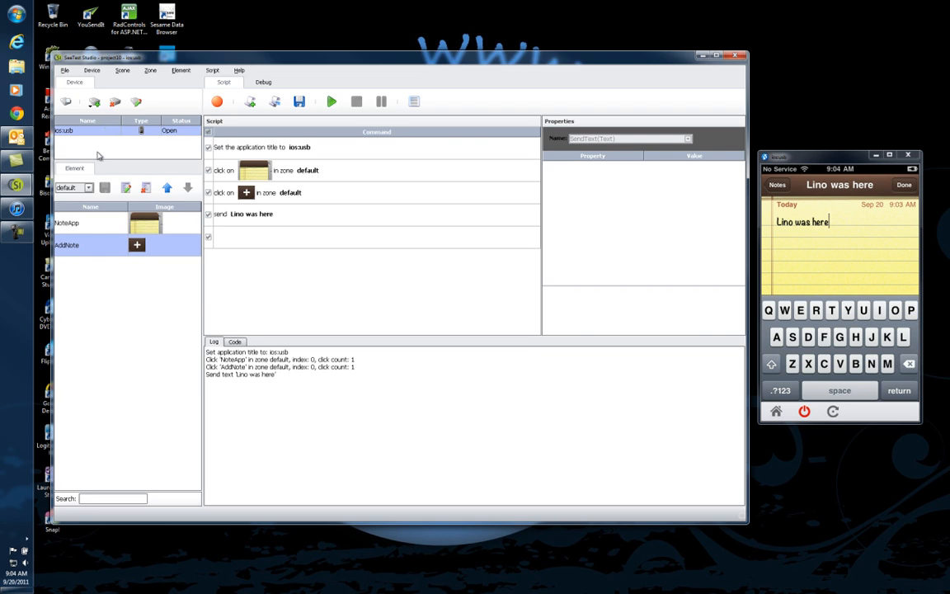
mouse_move(222, 207)
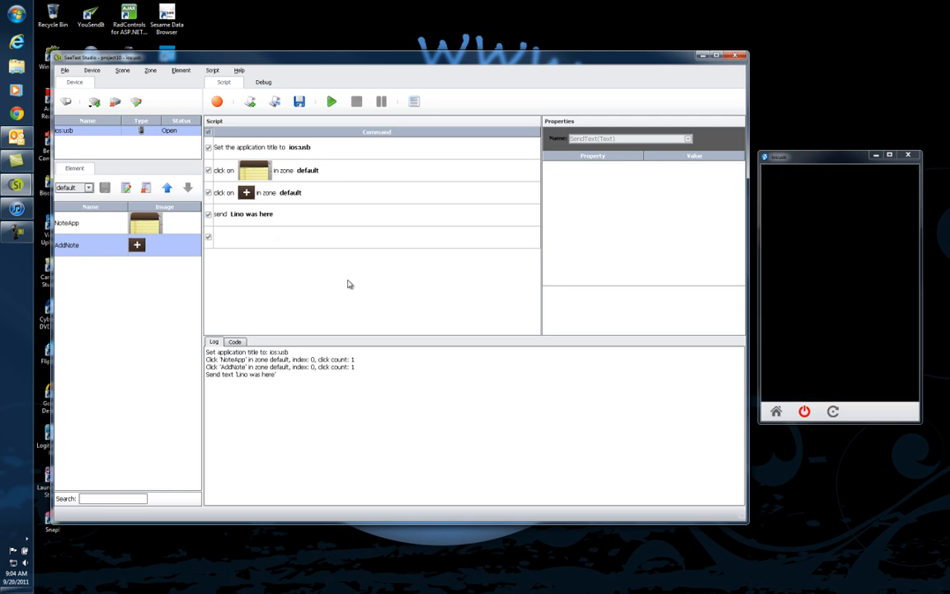
mouse_move(288, 274)
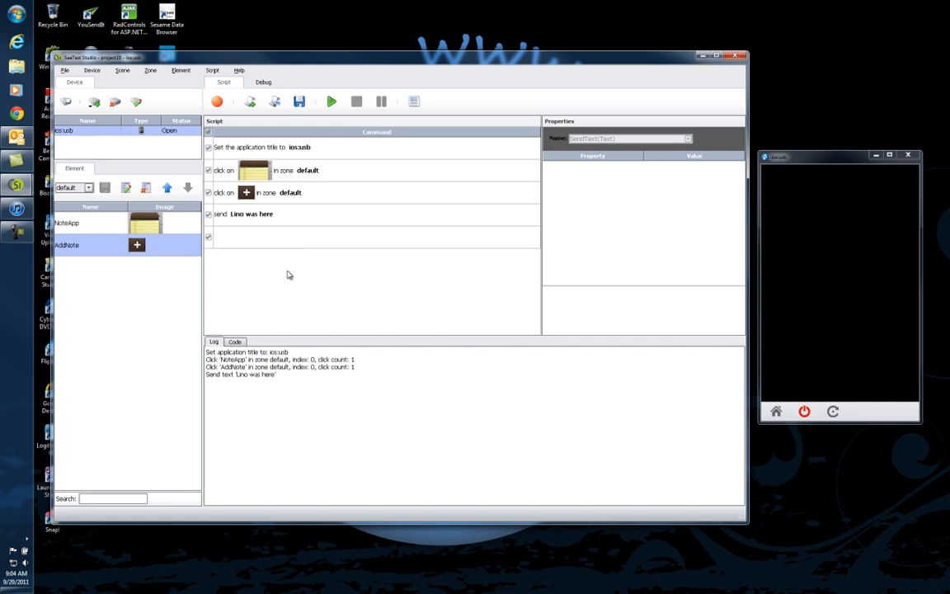